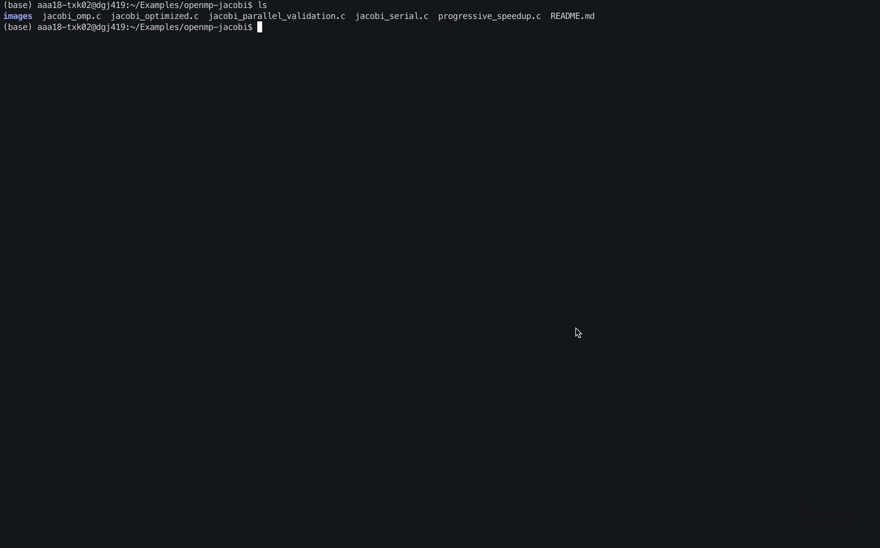
- Launch vim on progressive_speedup.c from the openmp-jacobi shell
double_click(489, 15)
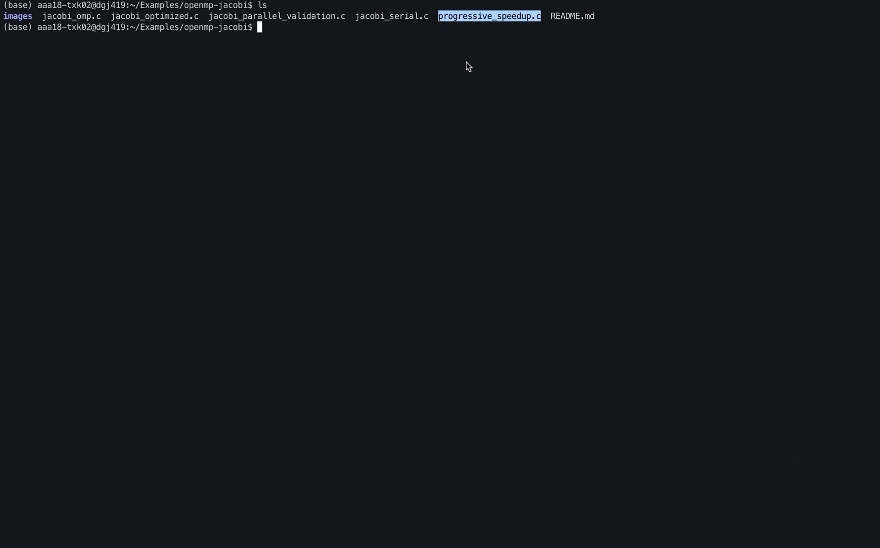
type("vim progressive_speedup.c")
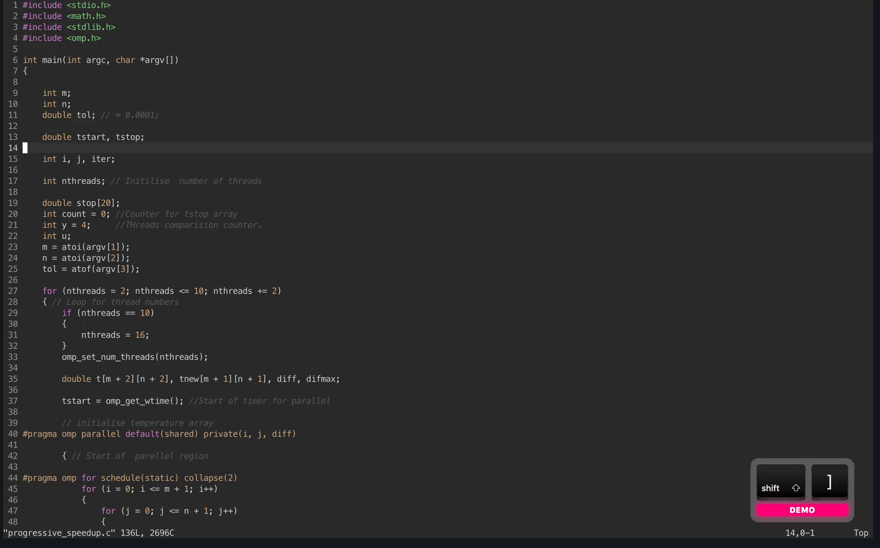
key("Escape")
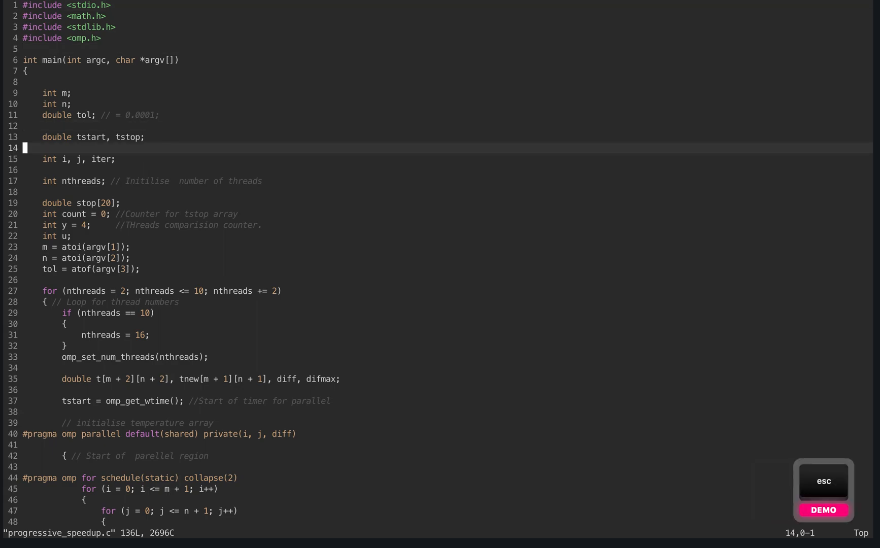
- Use the fzf :Files finder to pick and open jacobi_omp.c
key("f")
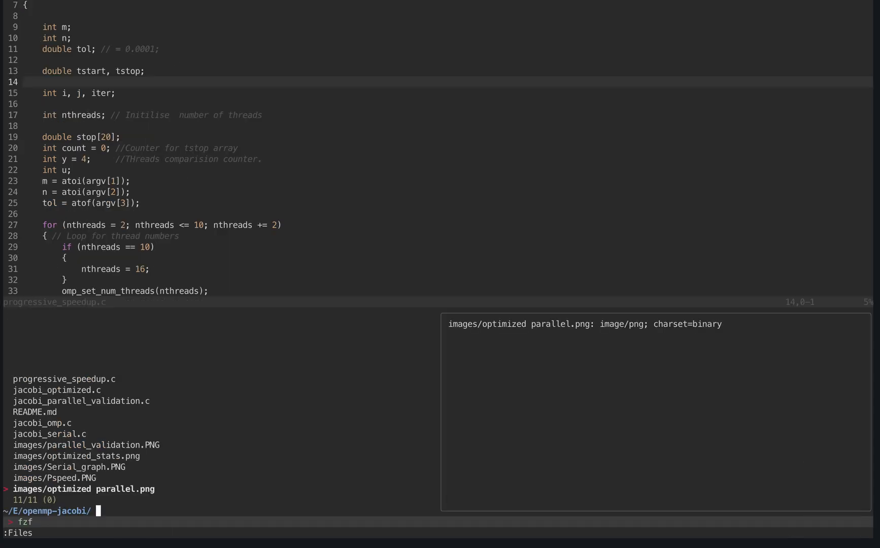
key("up")
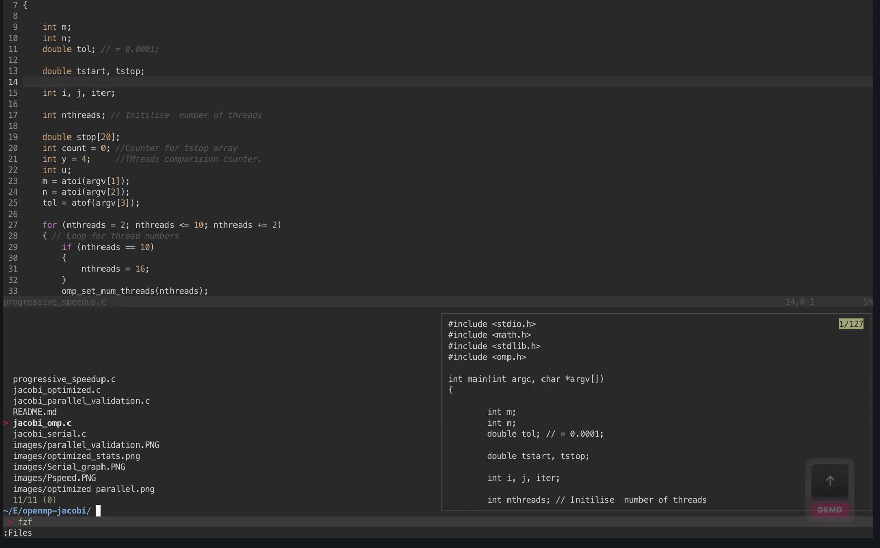
mouse_move(603, 400)
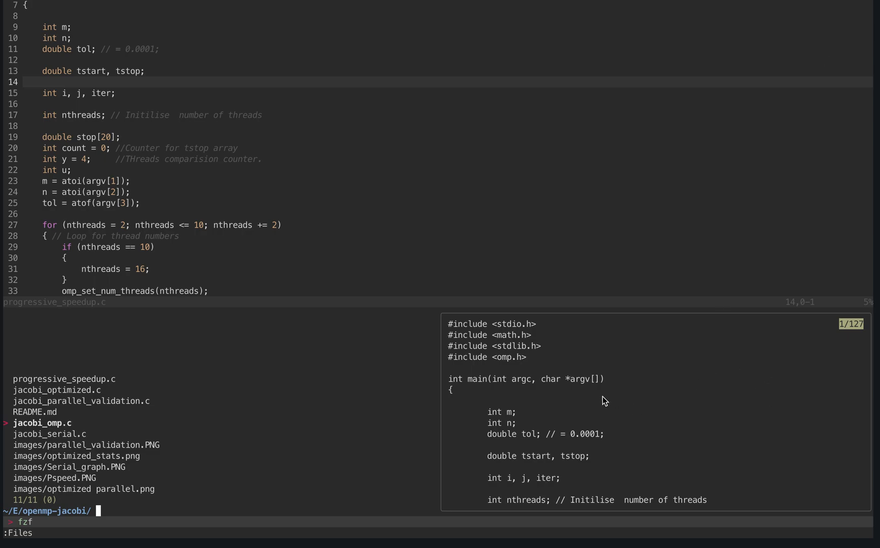
mouse_move(577, 335)
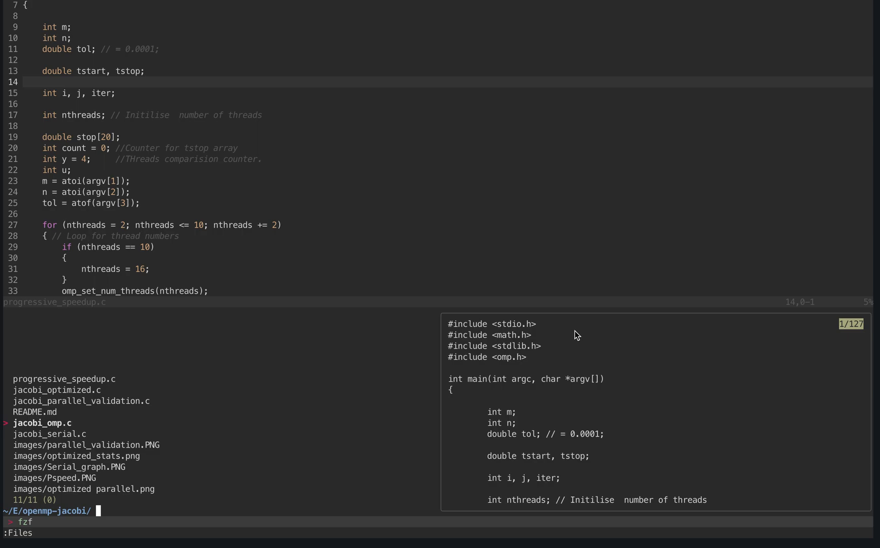
key("Down")
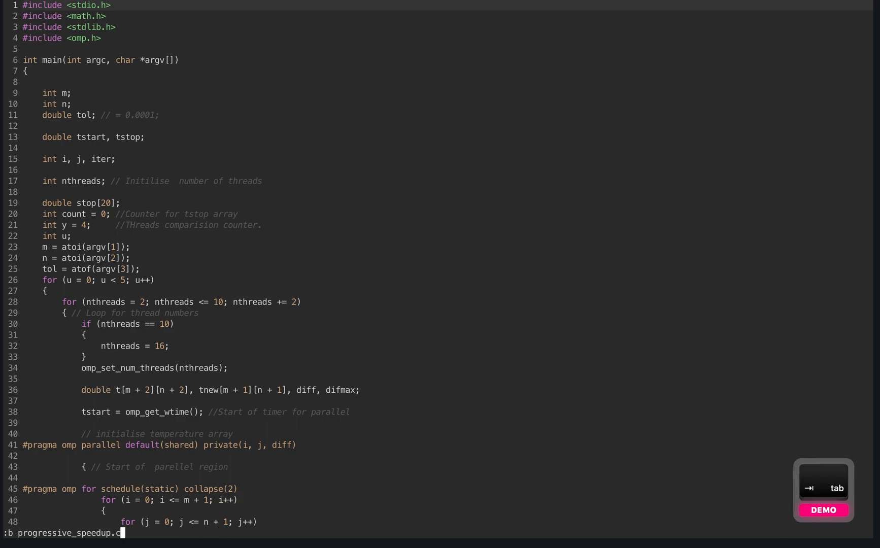
- Switch the buffer to jacobi_omp.c, then save and quit with :wq
type("jacobi_omp.c")
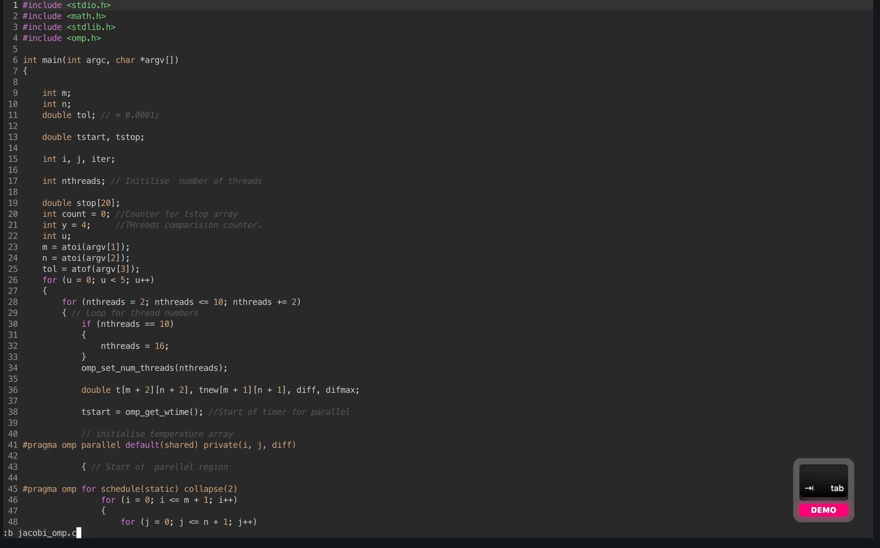
type(":wq")
type("vi")
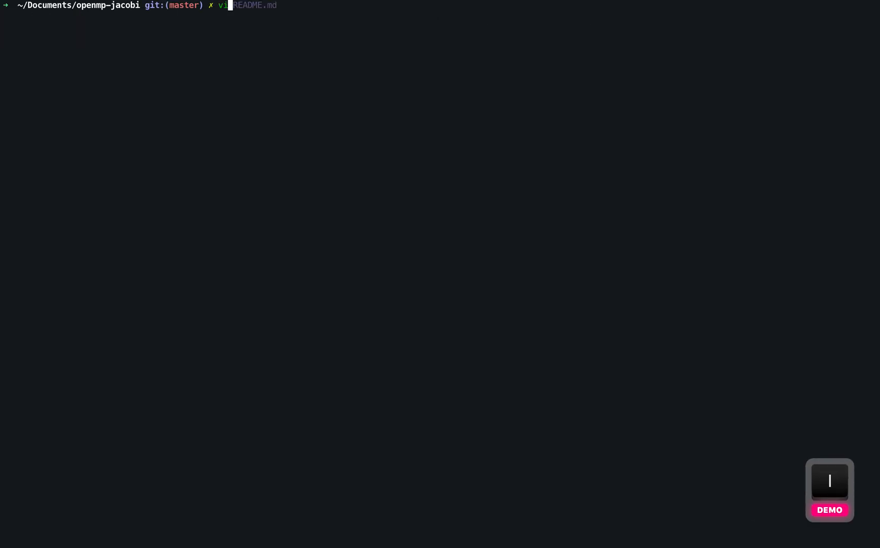
- Open ~/.vimrc and enable line numbering with :set number
key("Return")
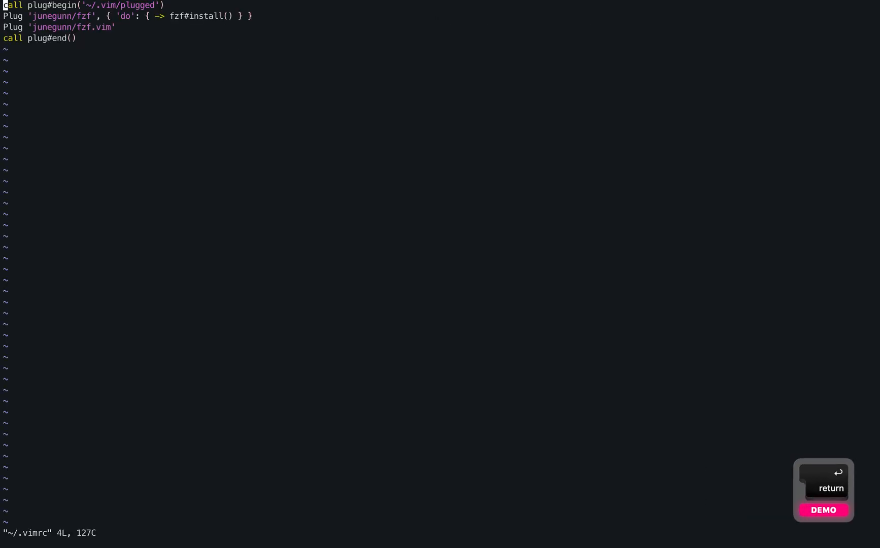
key("Escape")
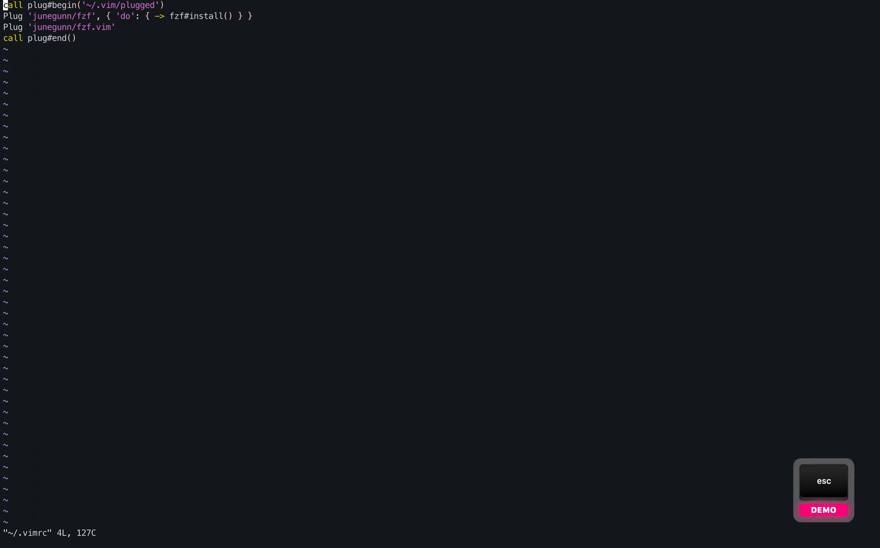
type(":set number")
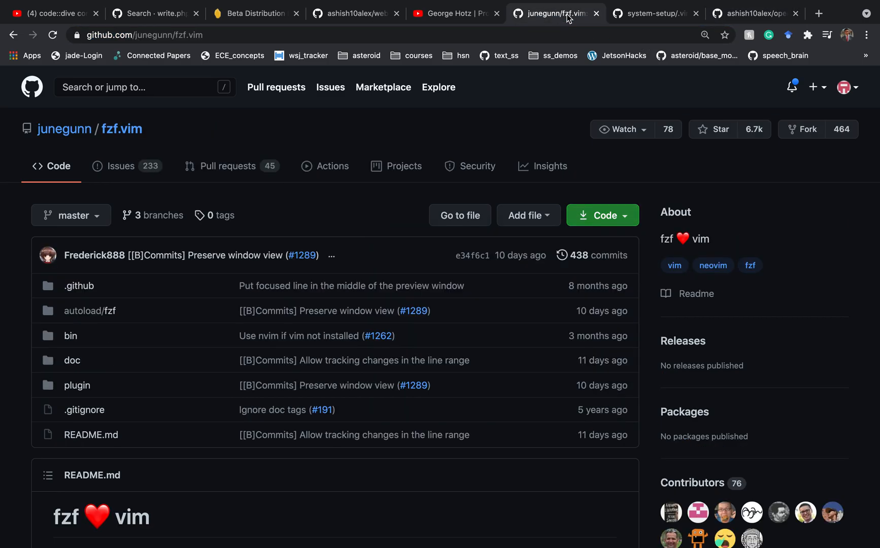
- Scroll the fzf.vim README to the vim-plug section and select the two Plug lines
scroll("down", 3)
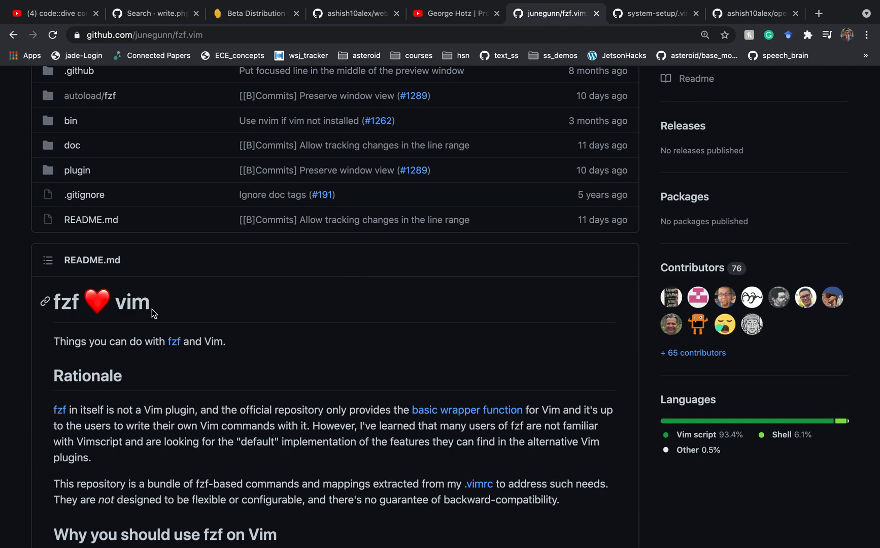
scroll("down", 3)
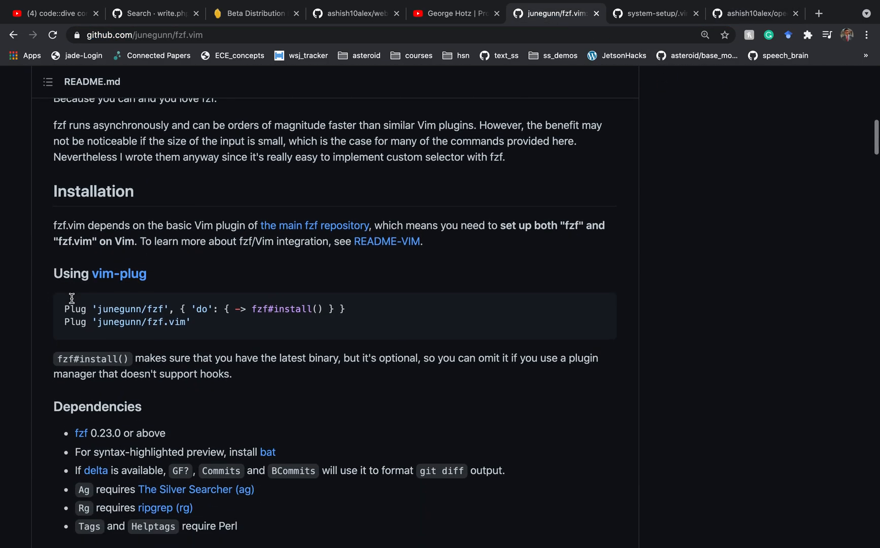
mouse_move(85, 301)
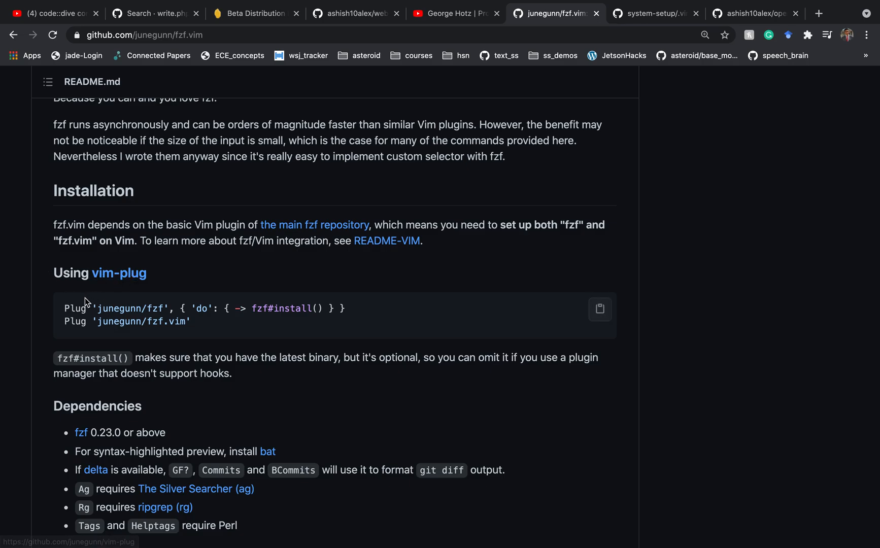
left_click_drag(84, 307, 194, 327)
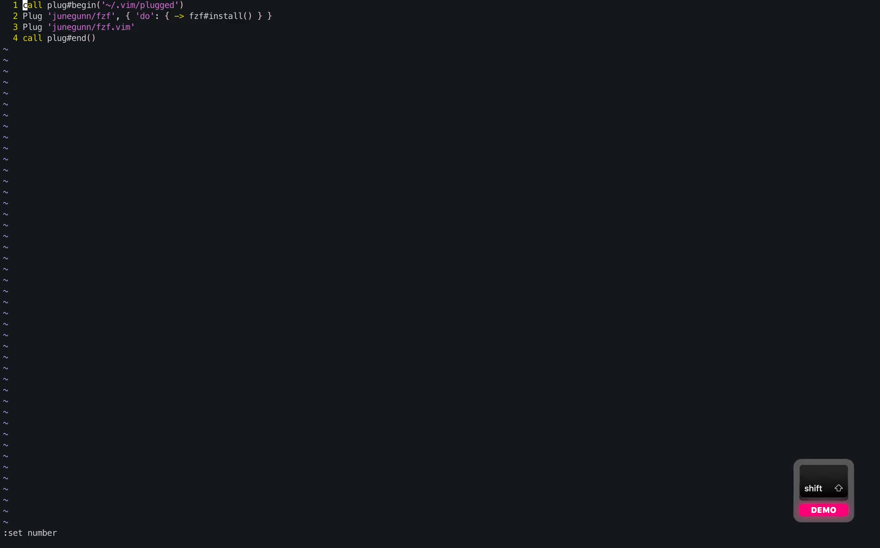
- Save ~/.vimrc and reload it with :source %
key("return")
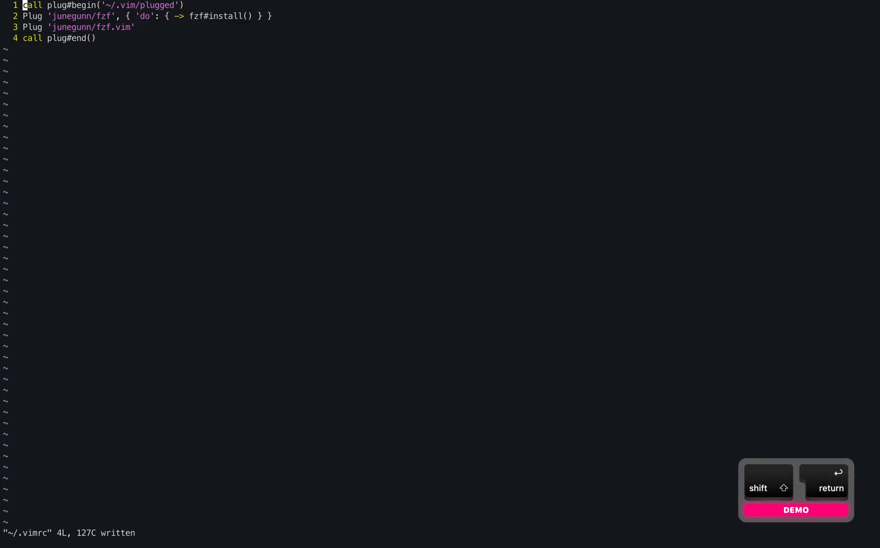
type(":source")
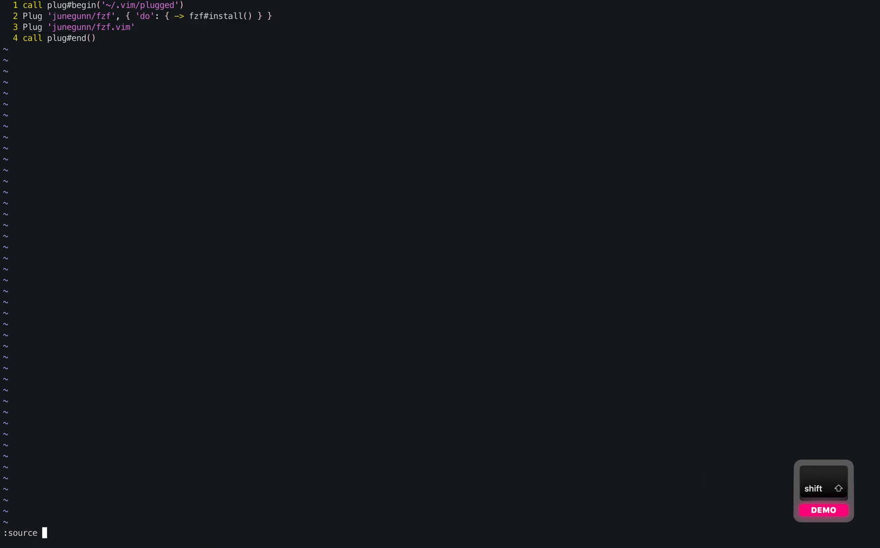
type("%")
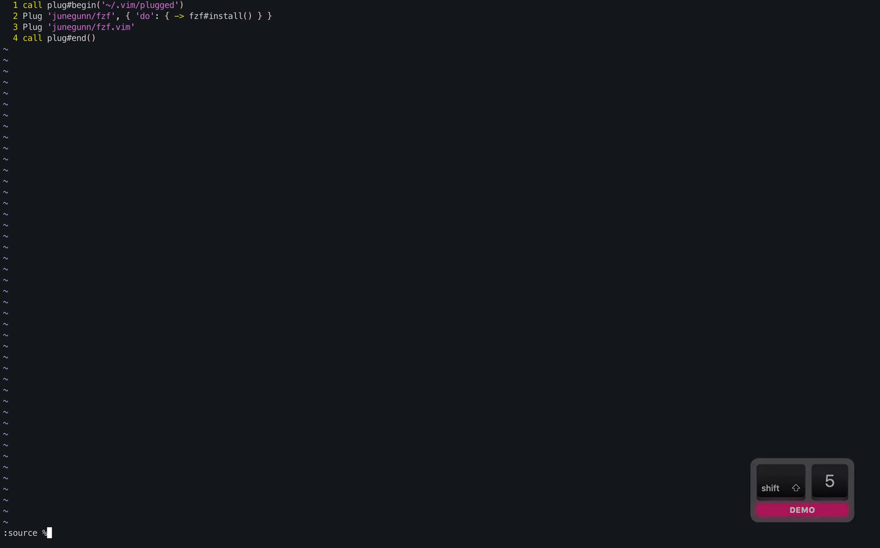
key("Return")
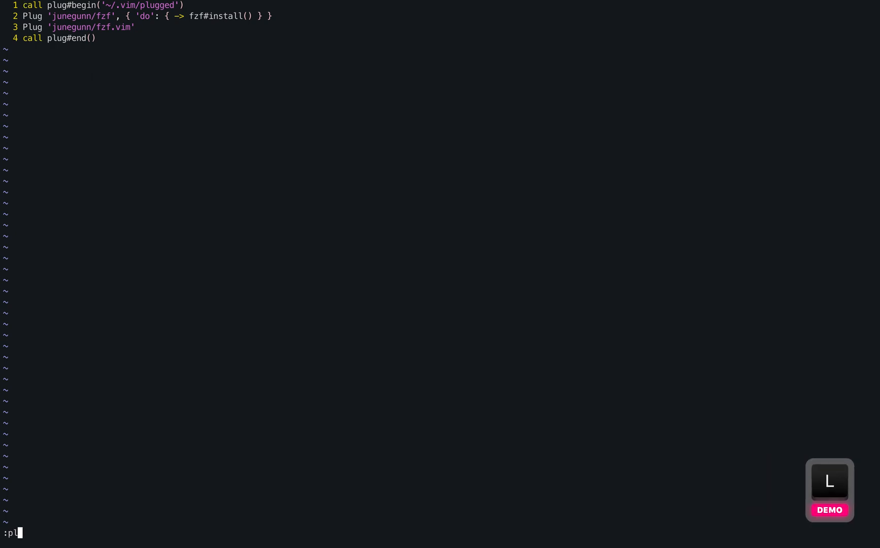
- Enter the :PlugInstall command and prepare :wq to save and quit
key("tab")
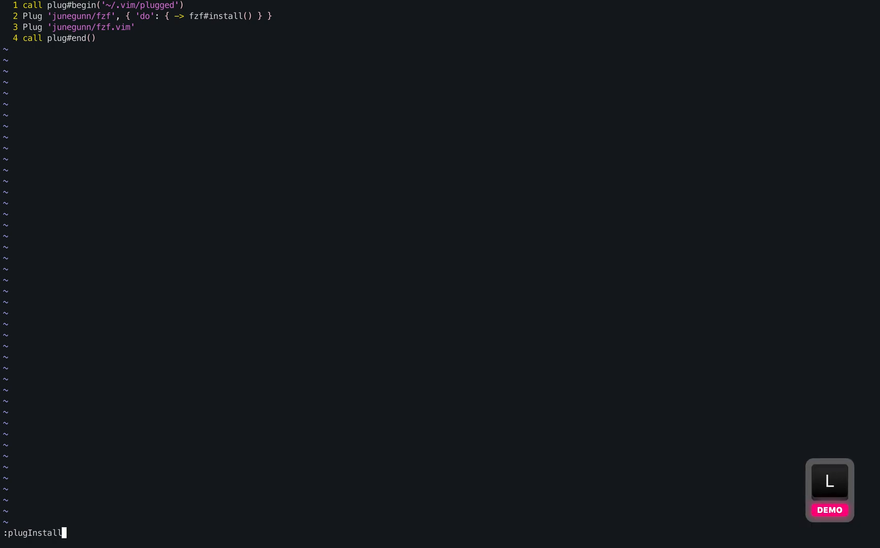
type(":wq")
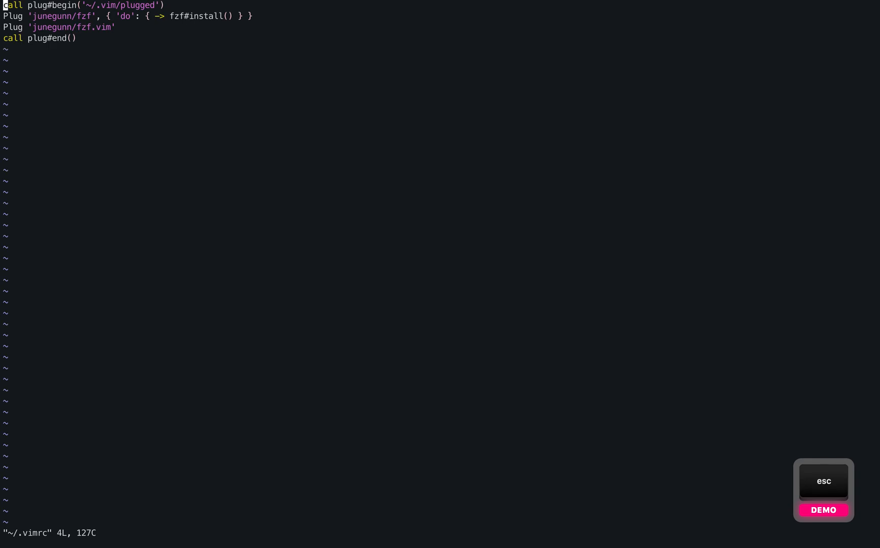
type(":Plug")
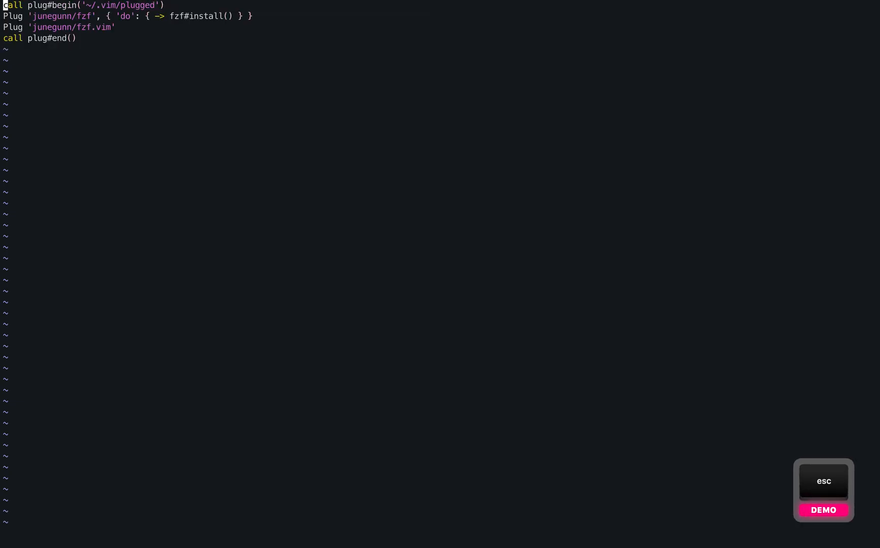
key("escape")
type(":wq")
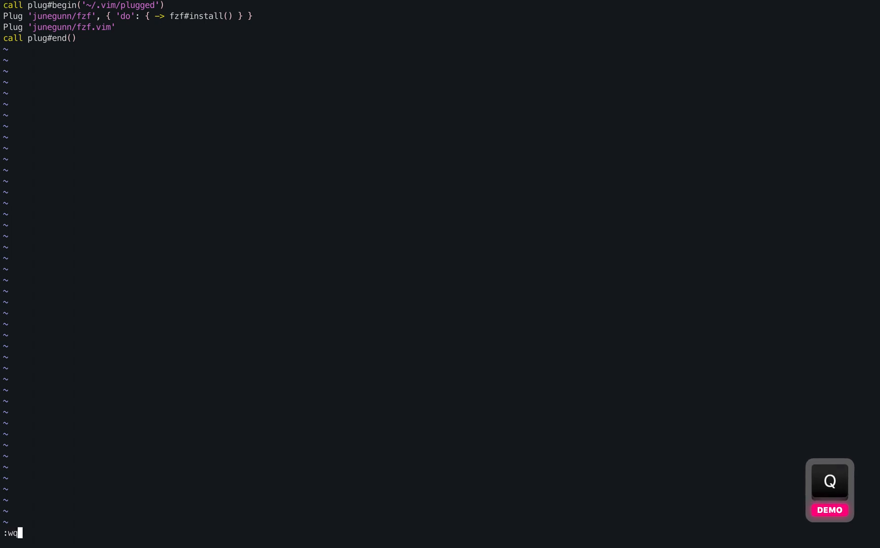
- Close the vimrc, list the project files and open README.md in Vim
key("Return")
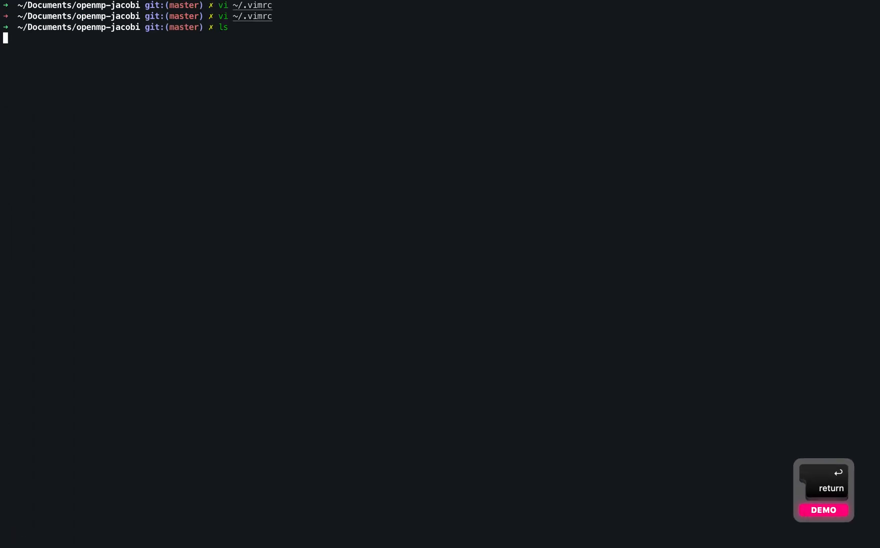
key("Return")
type("vi README.md")
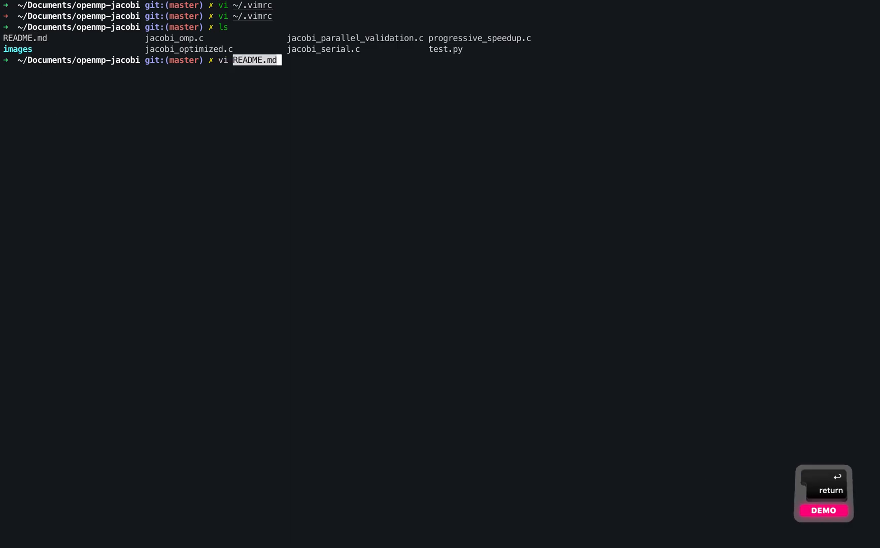
key("return")
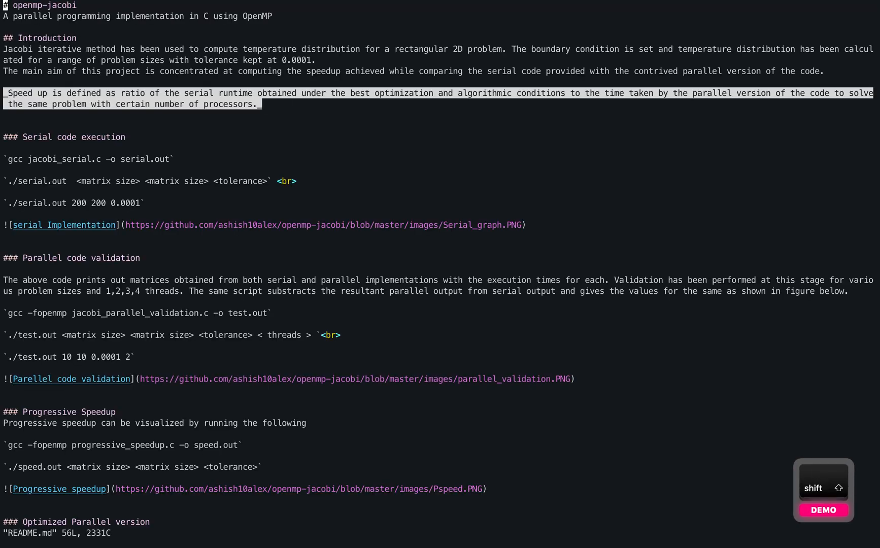
- Try the fzf :Files and :GF commands inside README.md
type(":")
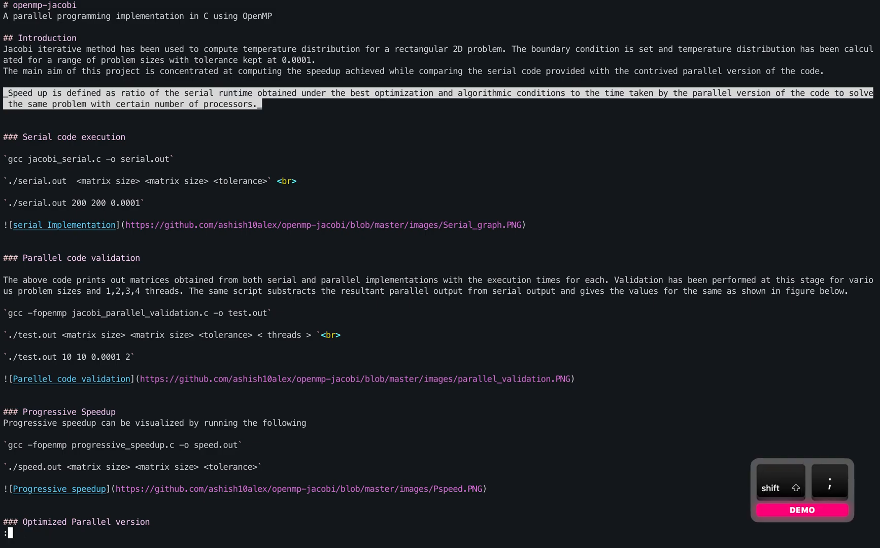
type("Files")
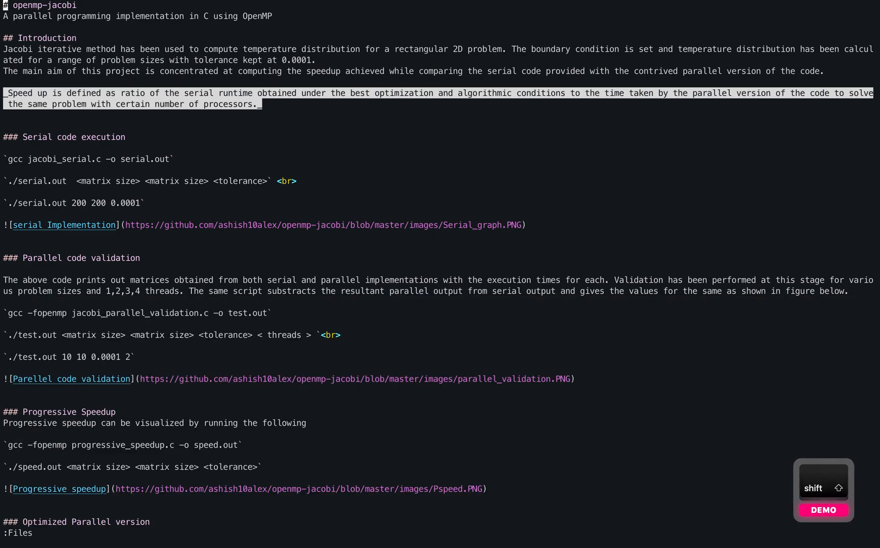
type(":")
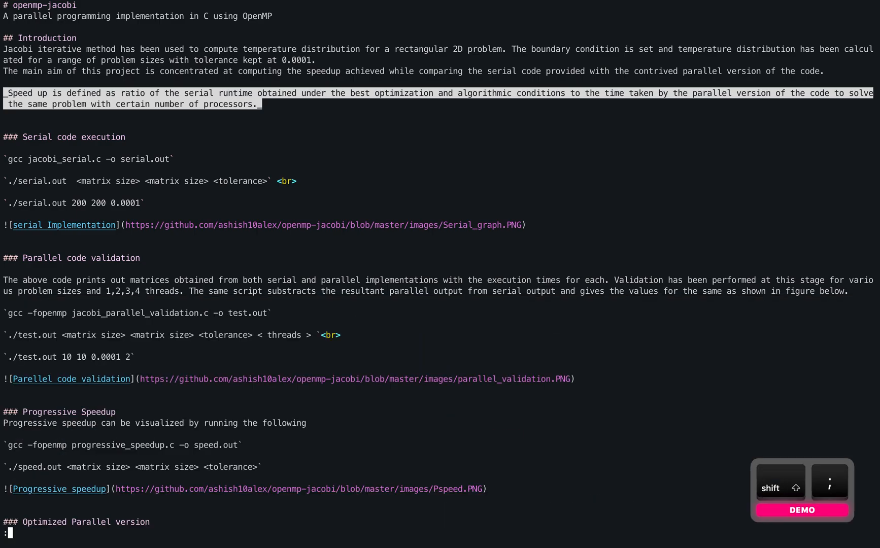
type("GF")
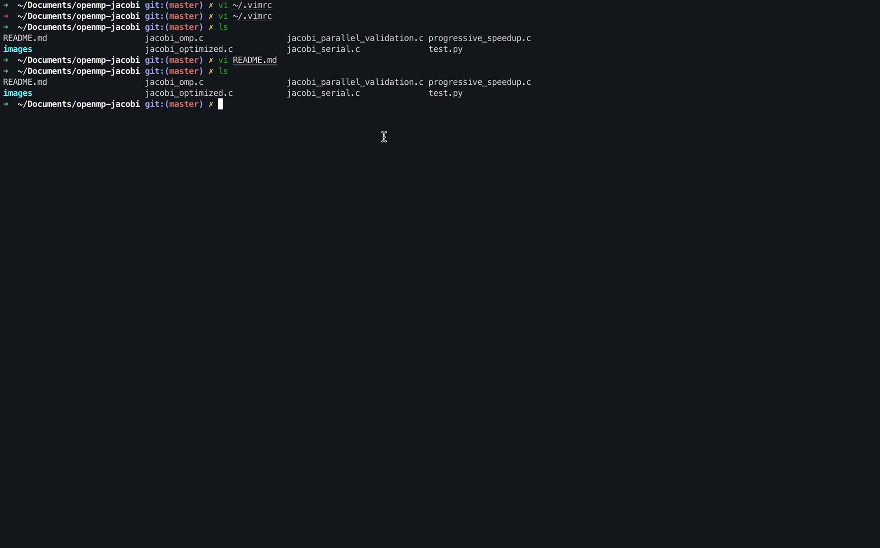
- Run git status (test.py untracked) and open a file with vi
type("git status")
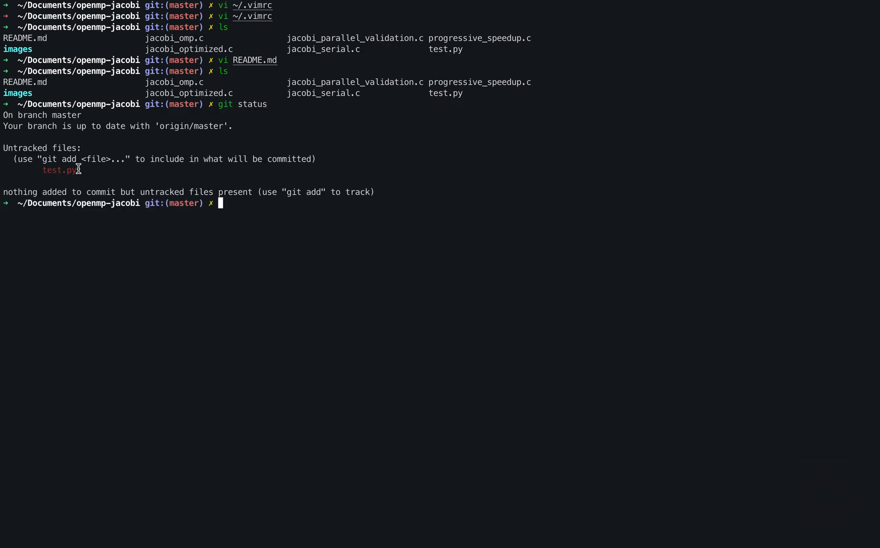
mouse_move(173, 214)
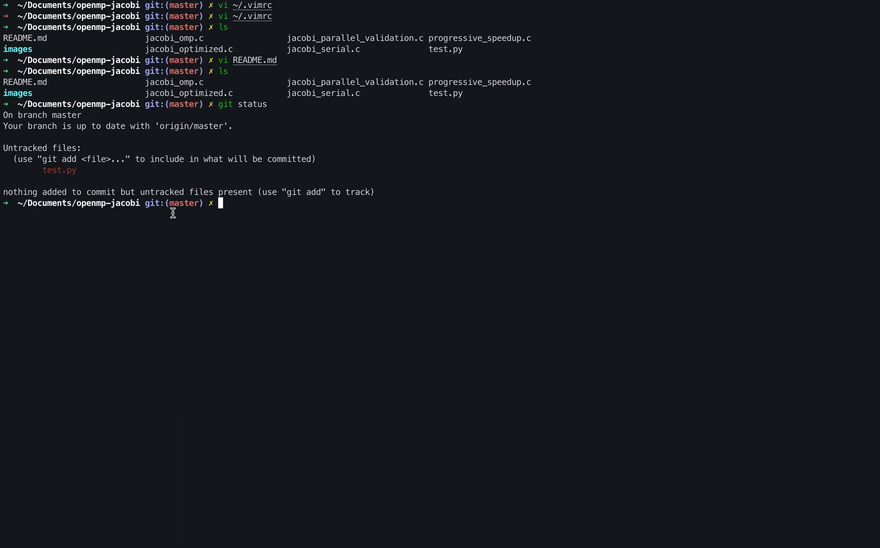
type("vi README.md")
type(":G")
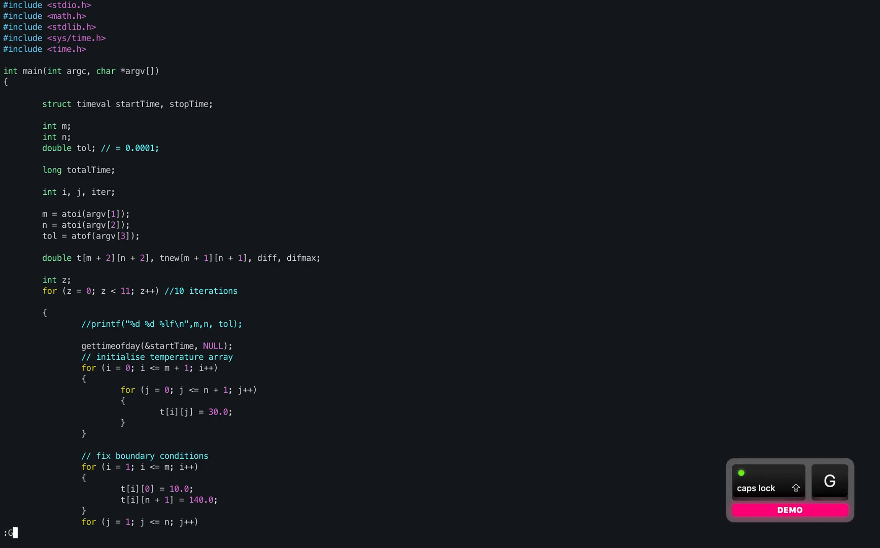
- Run the GFiles finder command inside jacobi_serial.c
type("Fil")
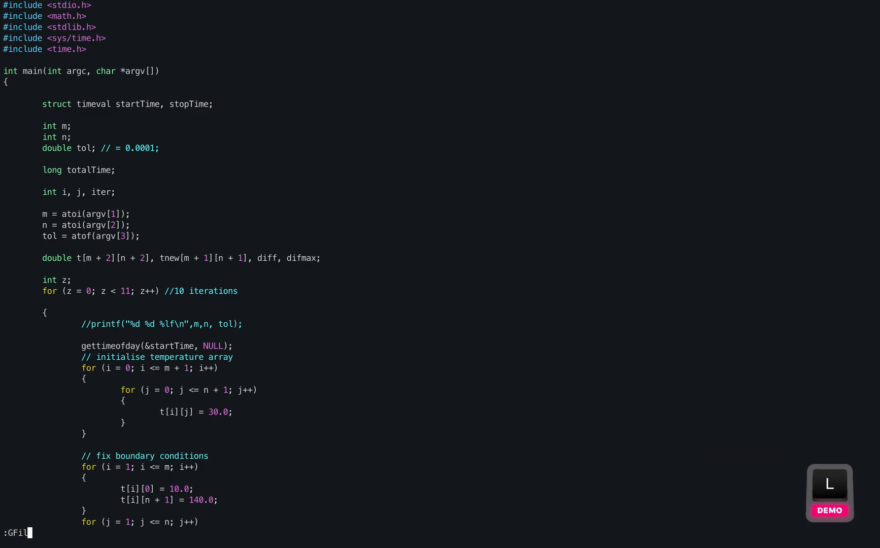
key("enter")
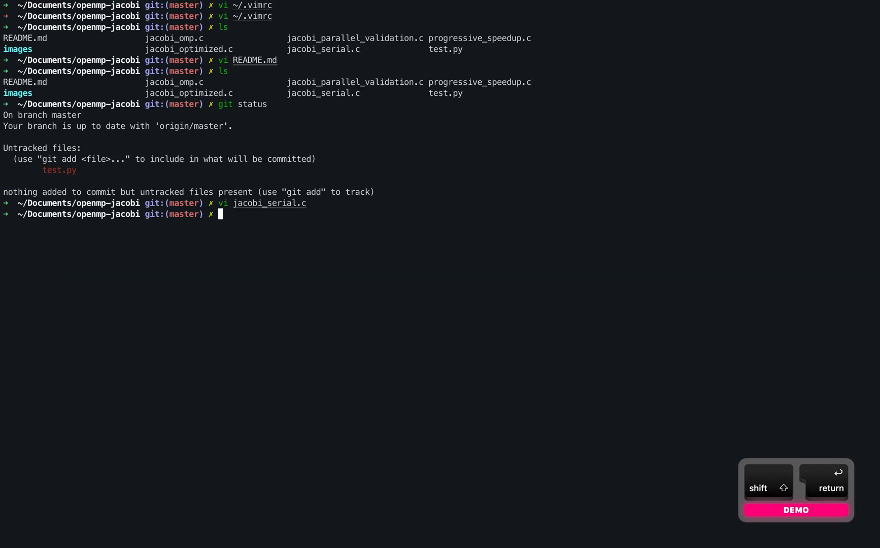
- Stage a file with git add and reopen jacobi_serial.c in Vim
type("git add README.md")
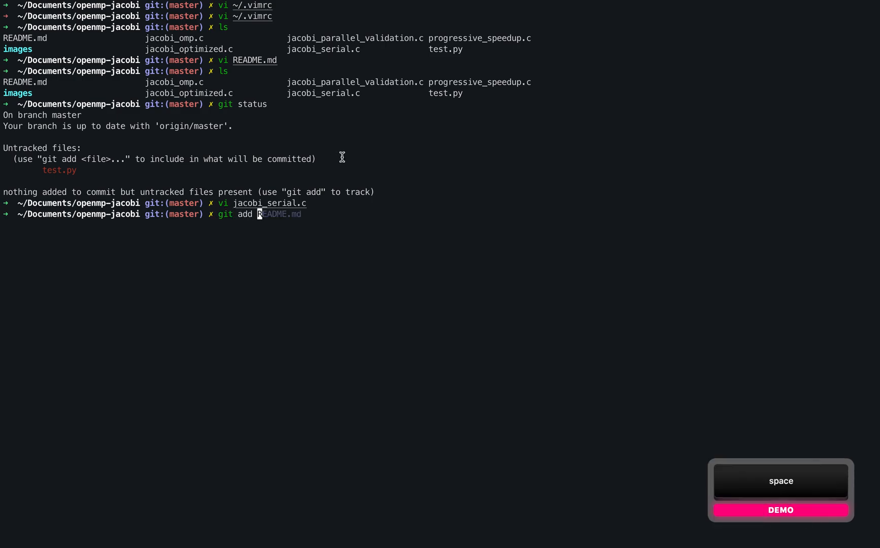
key("return")
type(":G")
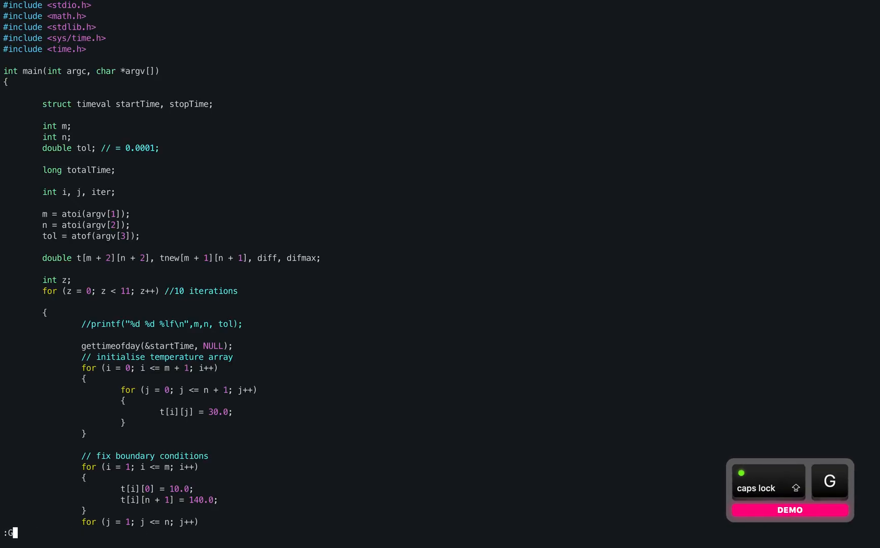
- Try the :G GFiles finder in jacobi_serial.c, then quit Vim back to the shell
key("Return")
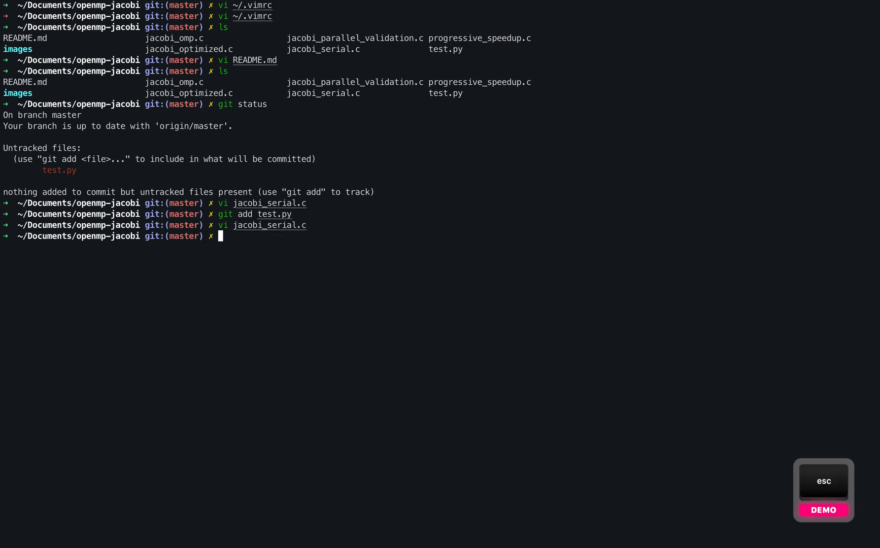
double_click(252, 225)
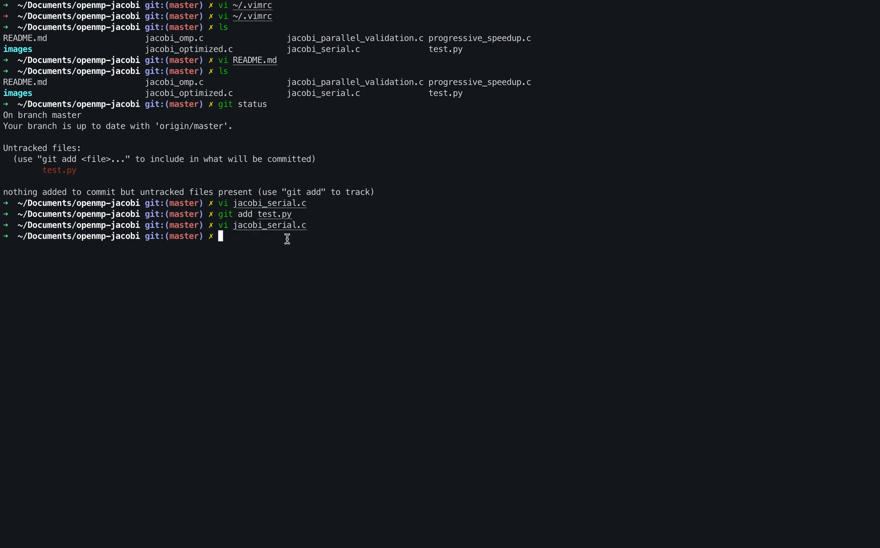
mouse_move(284, 242)
type("vi ~/.vimrc")
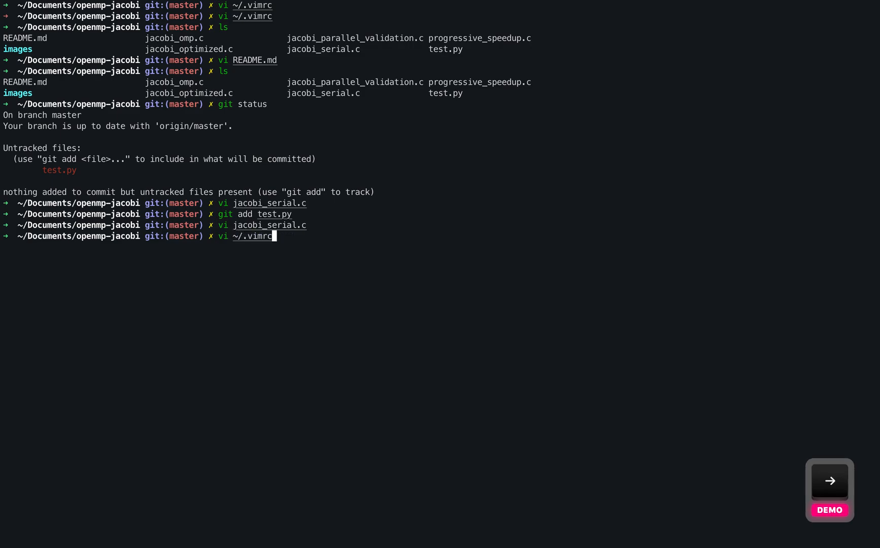
- Open ~/.vimrc_copy in Vim, accepting the suggested path
key("Return")
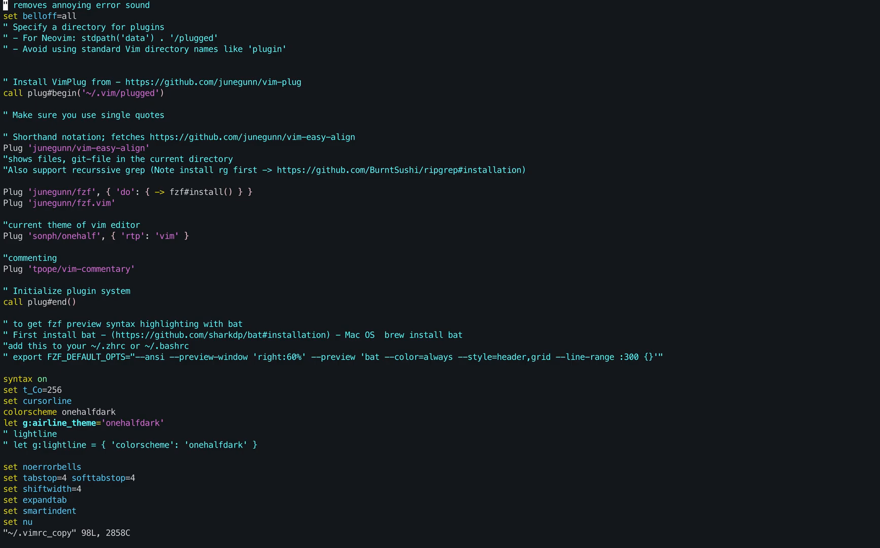
- Scroll to the leader mappings, enable line numbers with :set nu and select lines 79-83
key("/")
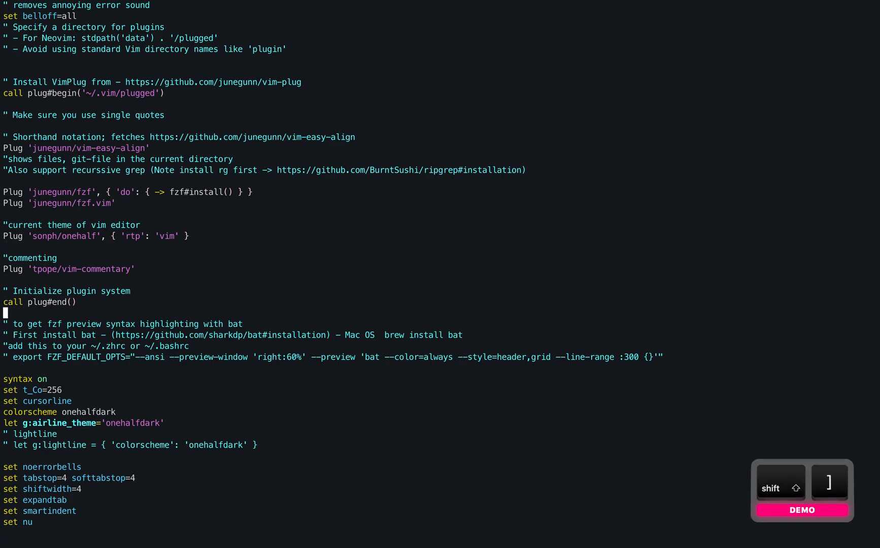
scroll("down", 3)
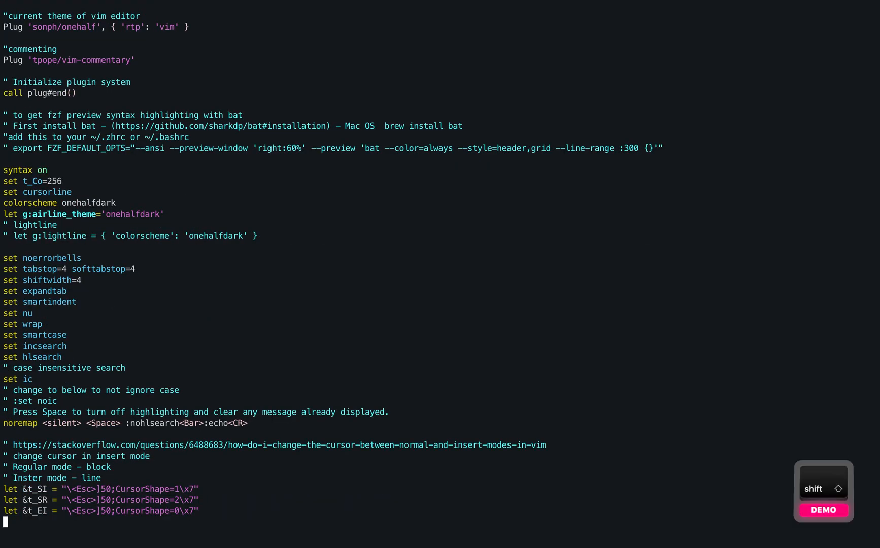
scroll("down", 3)
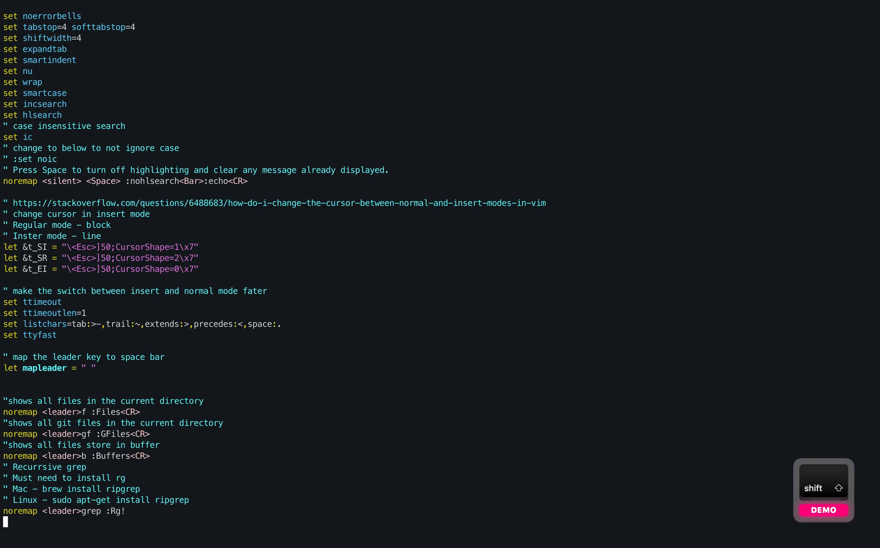
type(":set nu")
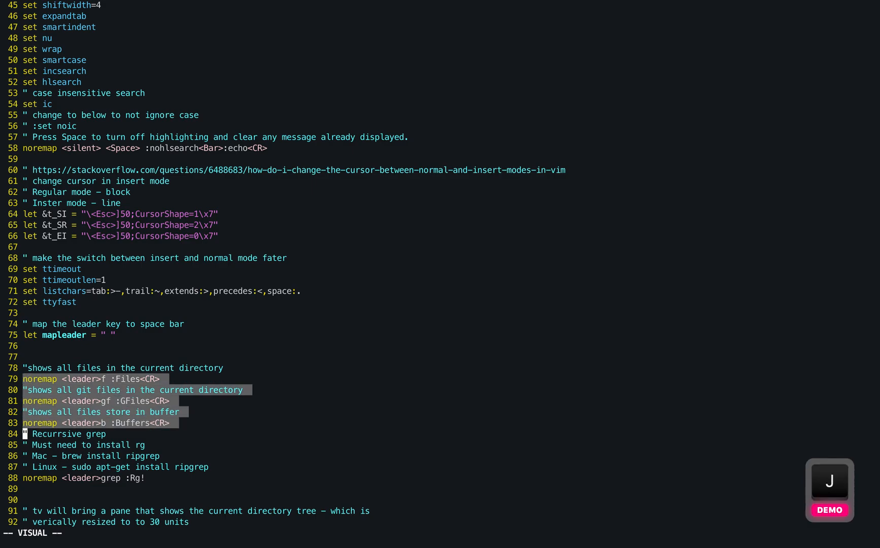
- Yank the Files, GFiles and Buffers mappings, open ~/.vimrc and paste them at the end
key("y")
type(":e ~")
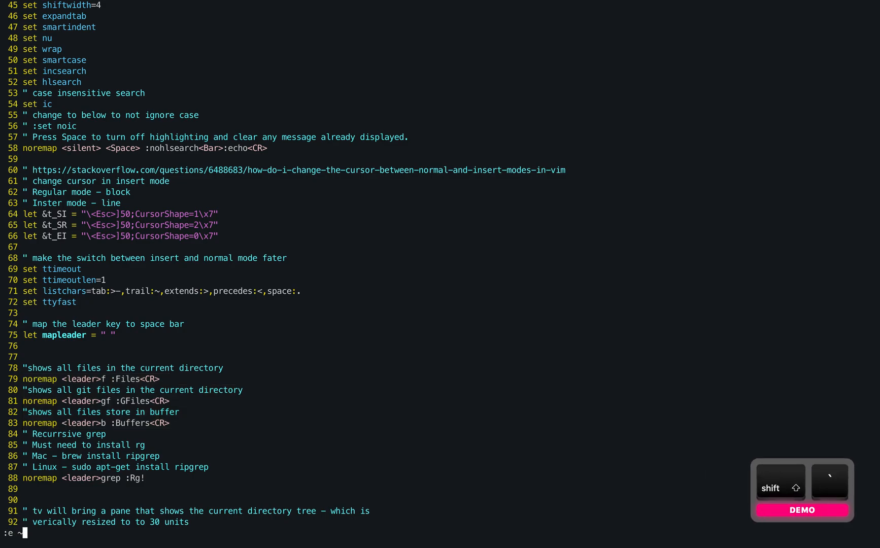
type(".vim")
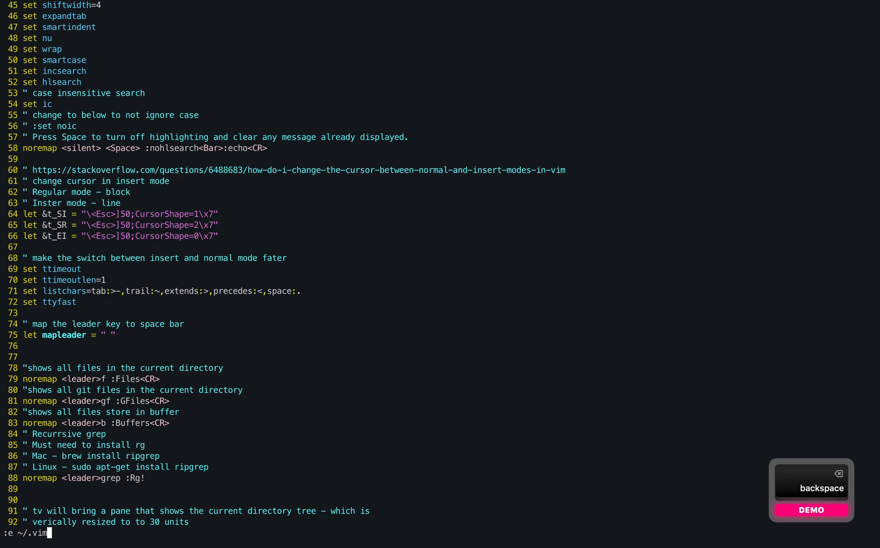
key("enter")
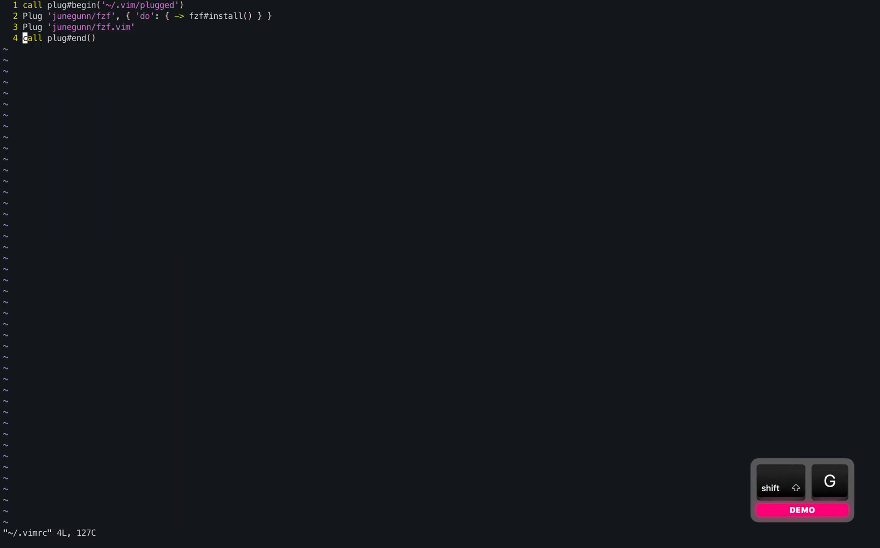
key("o")
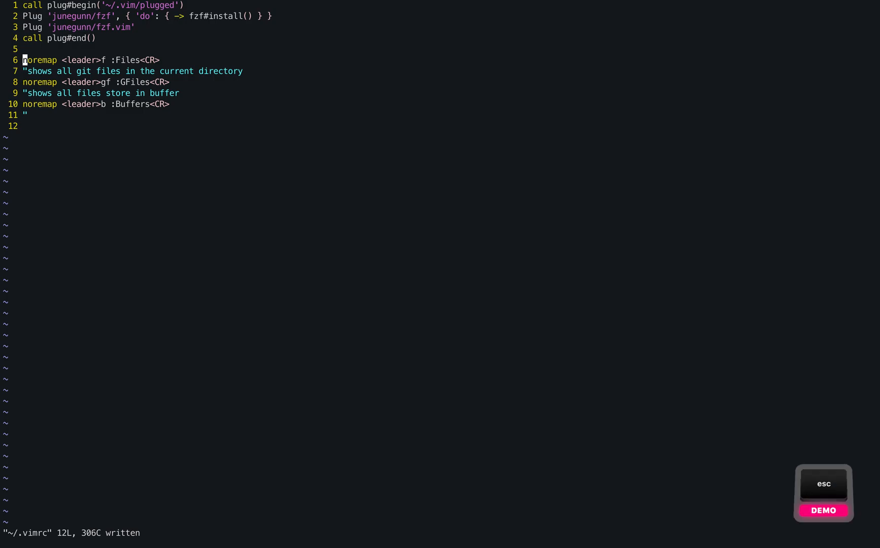
key("w")
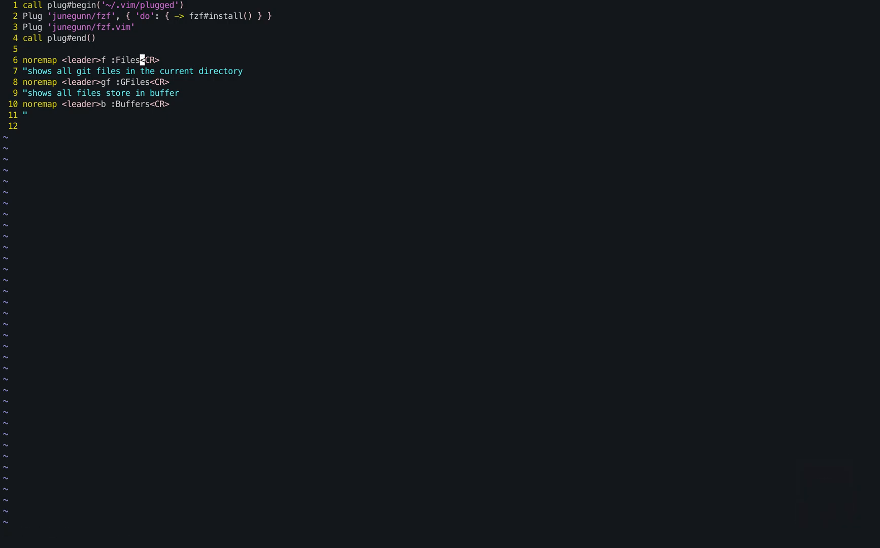
key("space")
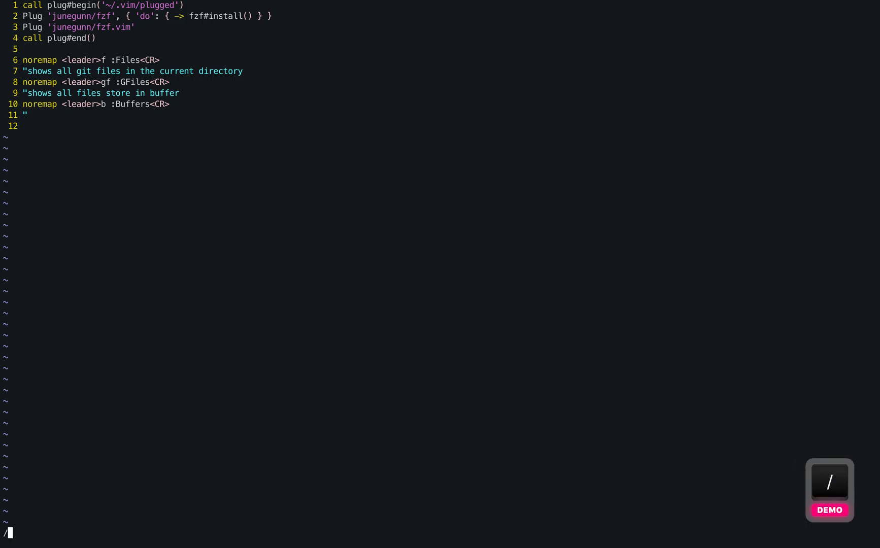
type("/")
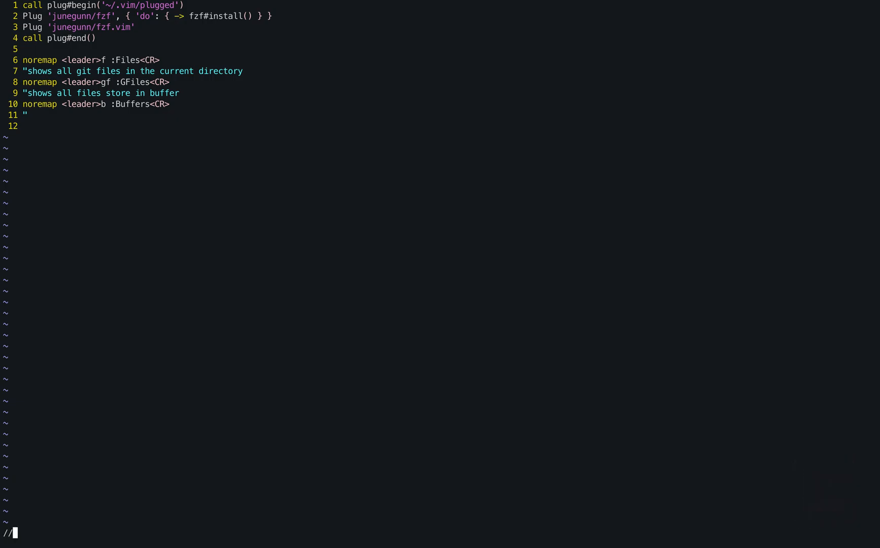
type("/")
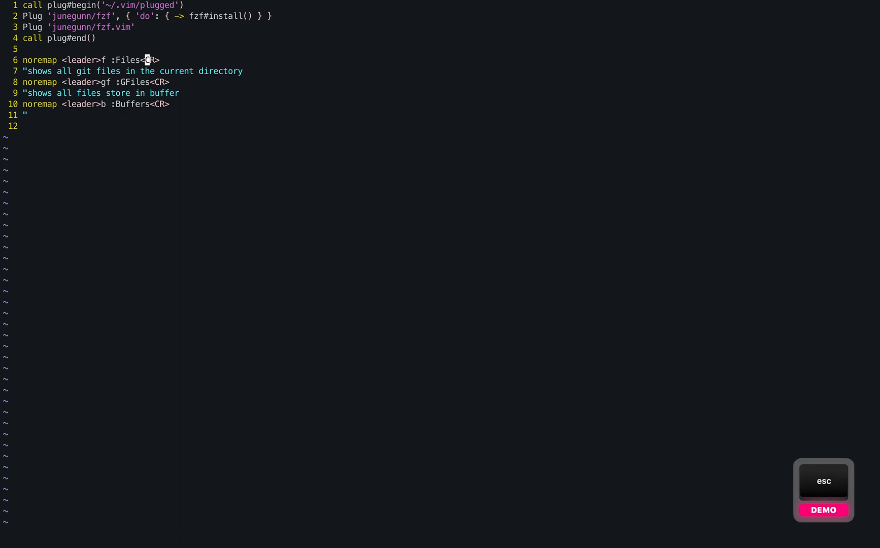
key("Down")
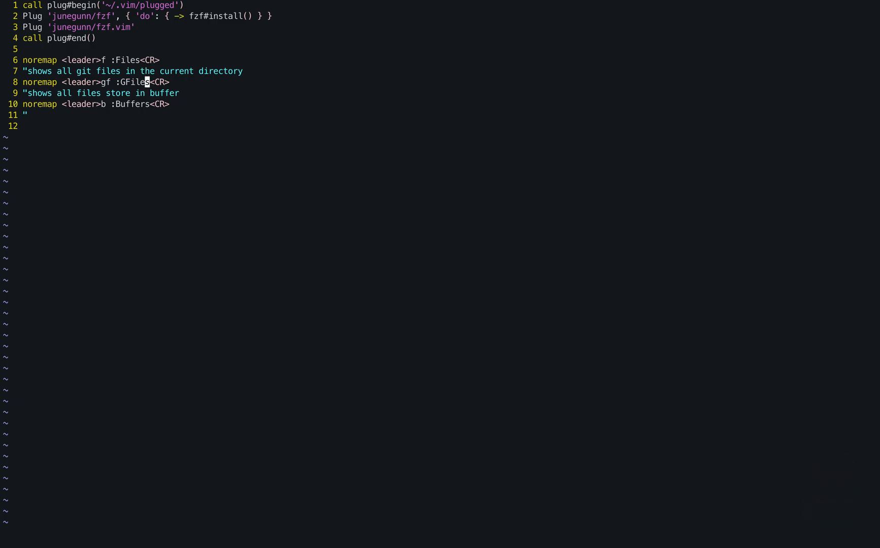
key("space")
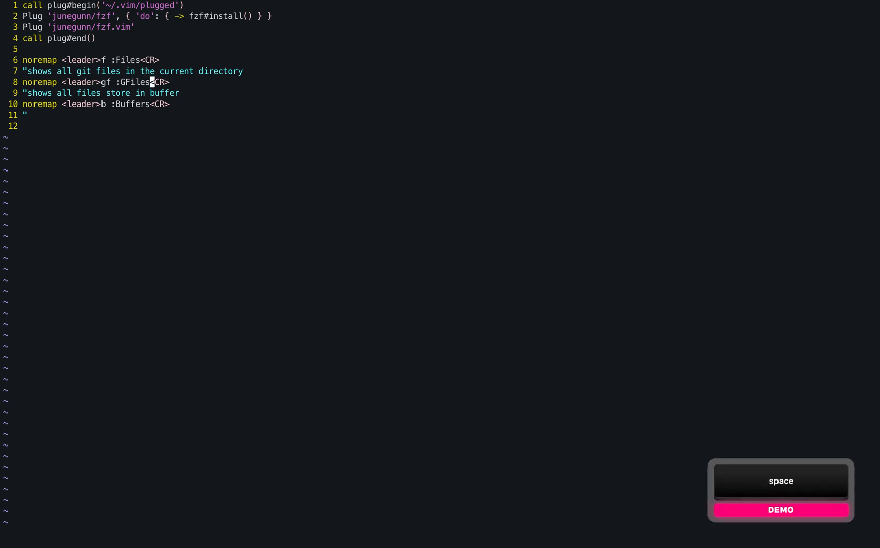
key("space")
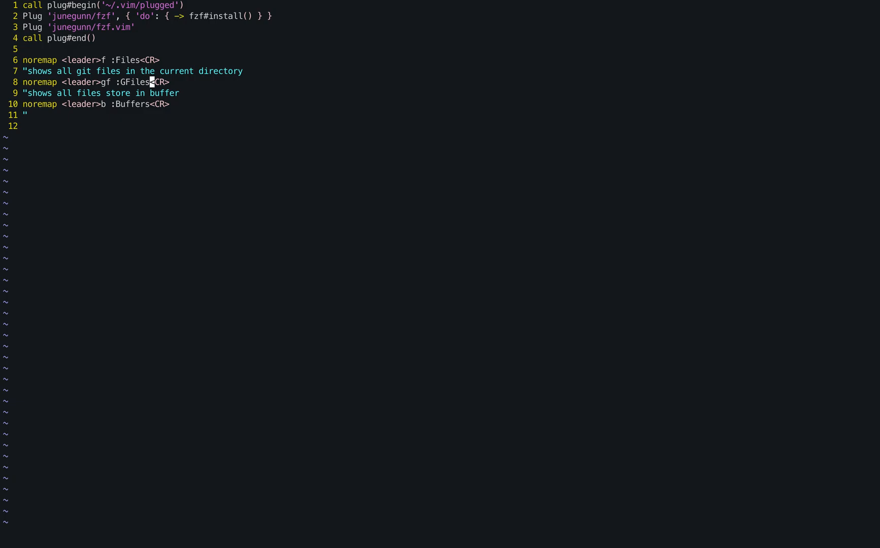
key("shift")
type(":")
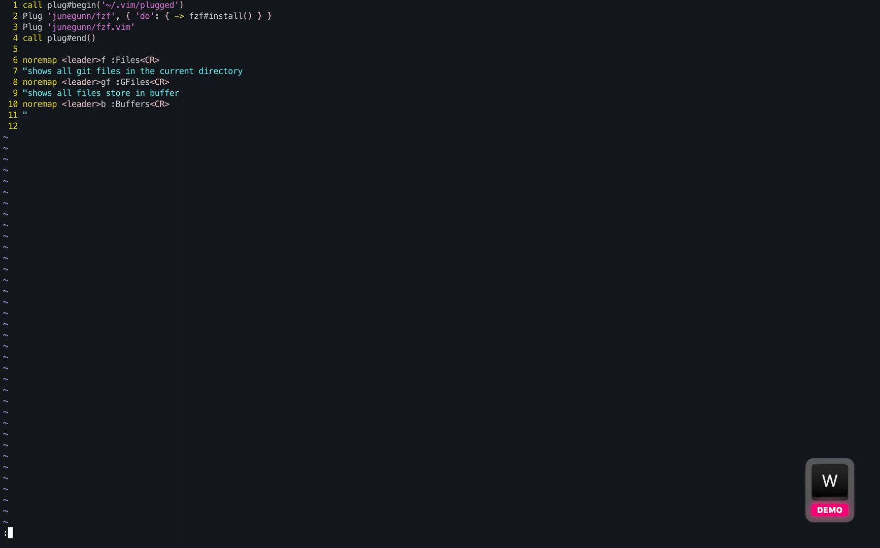
- Reload ~/.vimrc with :e! and apply it to the session with :source %
type("e")
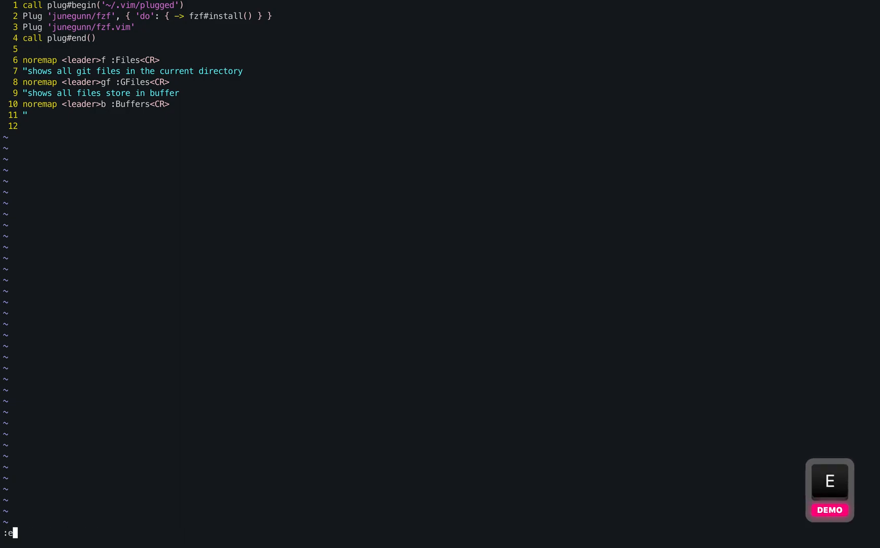
type("!")
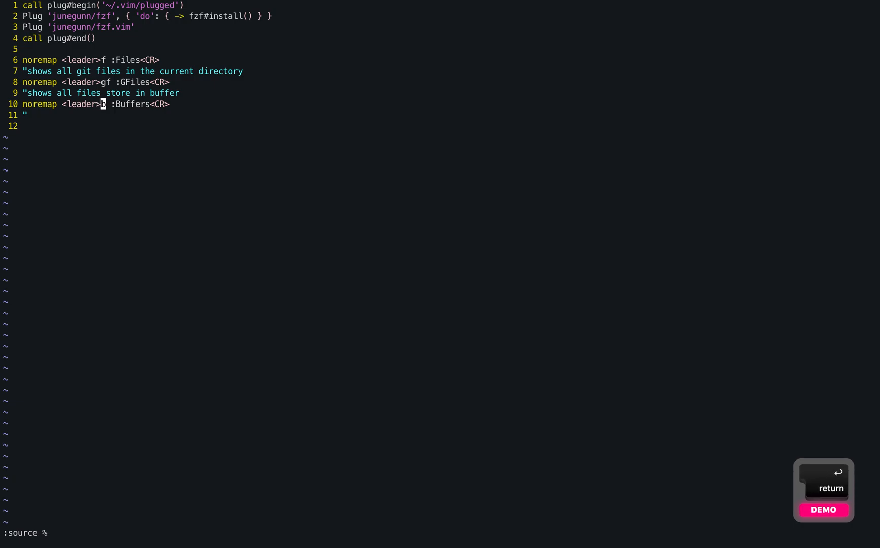
key("Return")
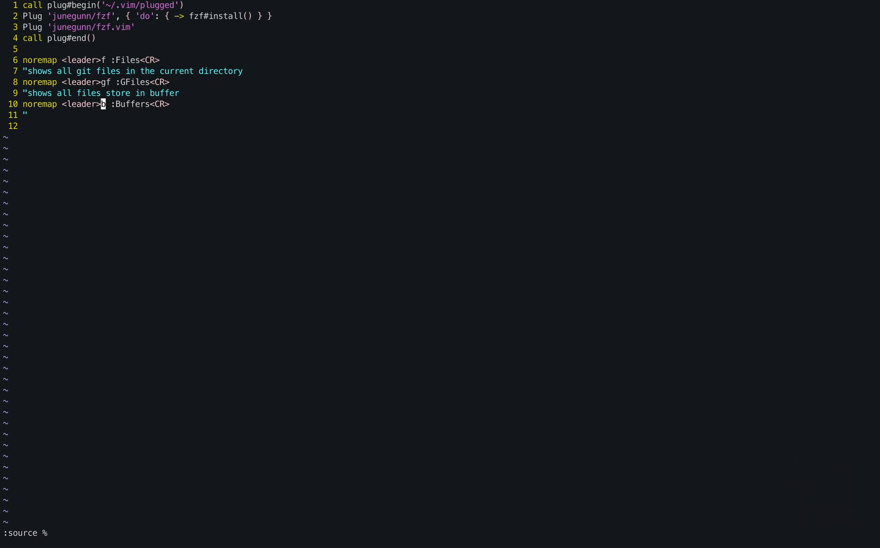
key("shift")
type(":b ~")
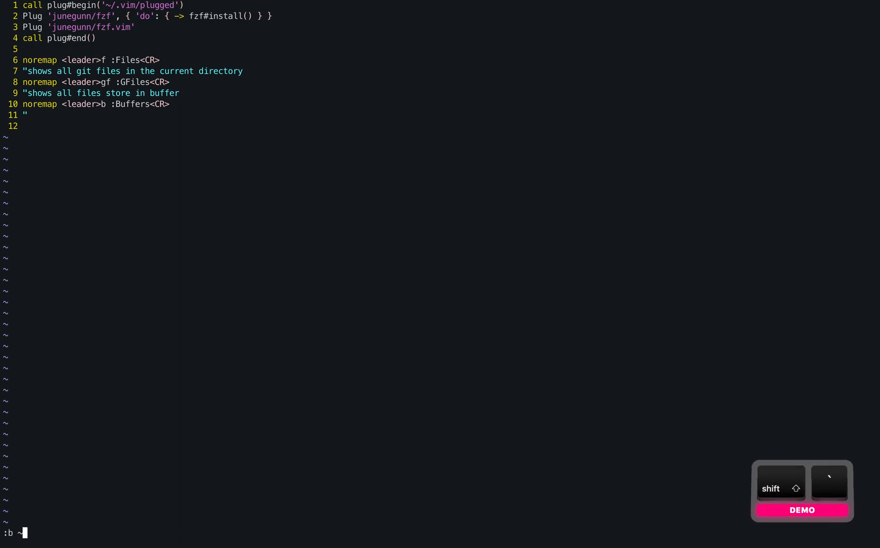
- Switch to the ~/.vimrc_copy buffer and yank the leader comment and mapleader lines 74-75
key("Tab")
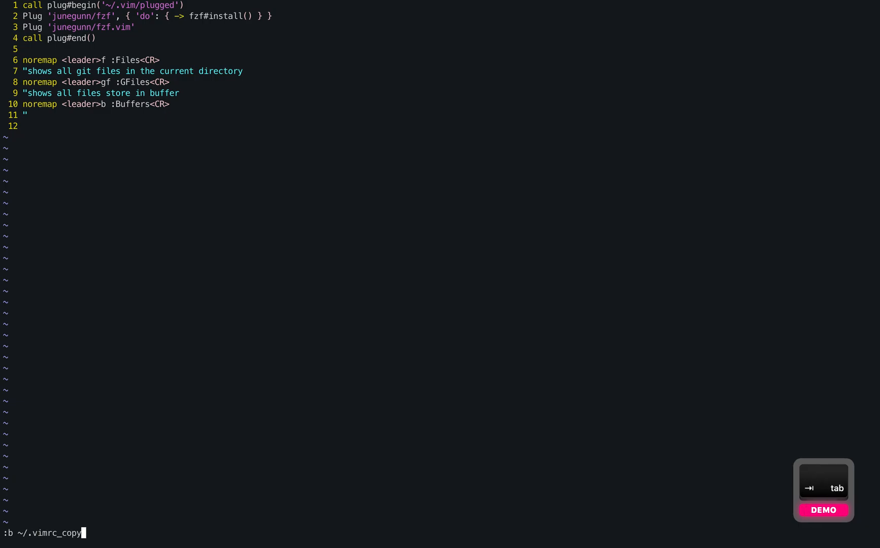
key("Return")
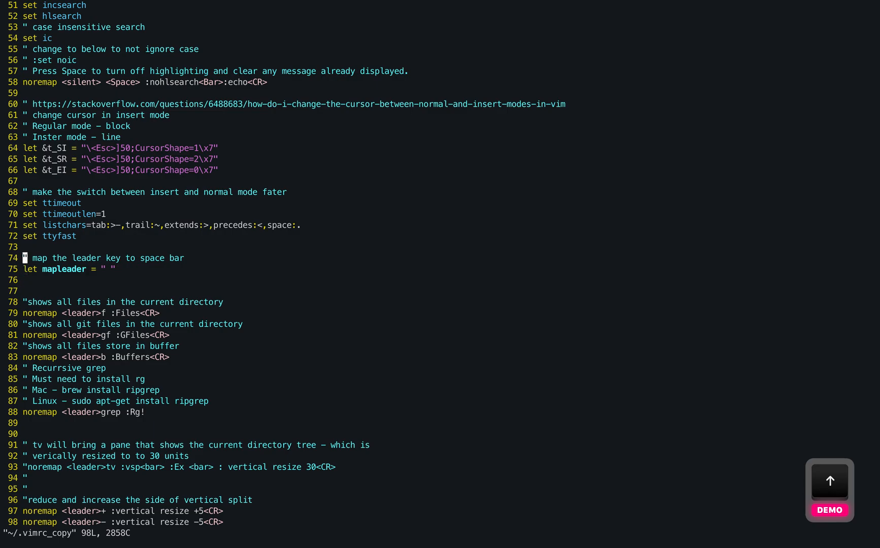
key("V")
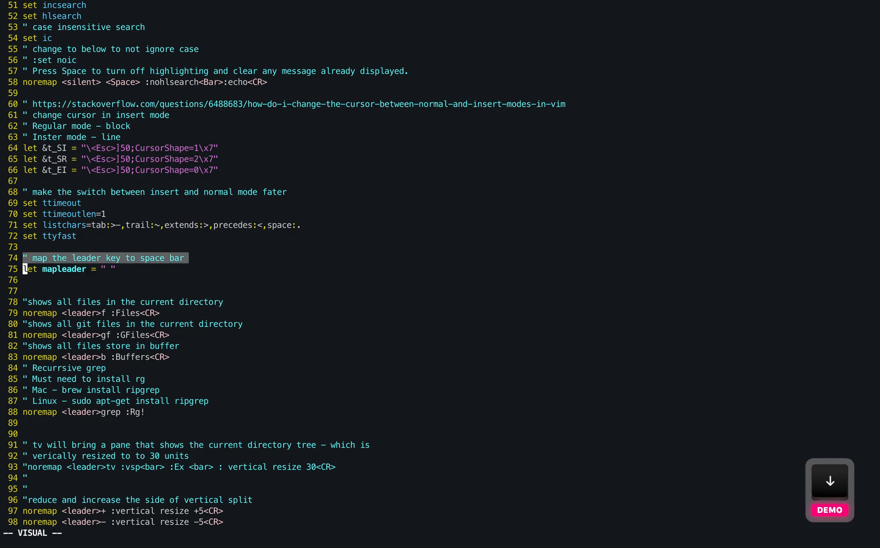
key("y")
type(":b")
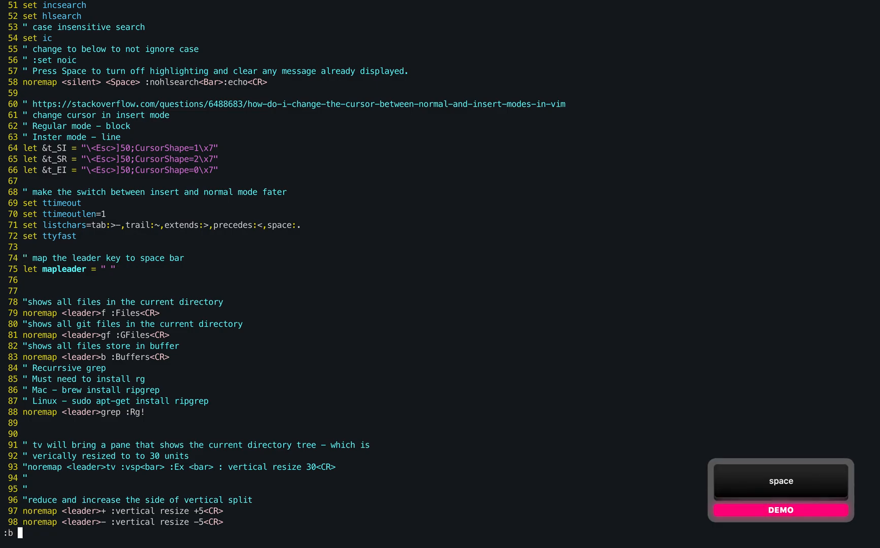
- Switch back to the main ~/.vimrc buffer with :b
key("Return")
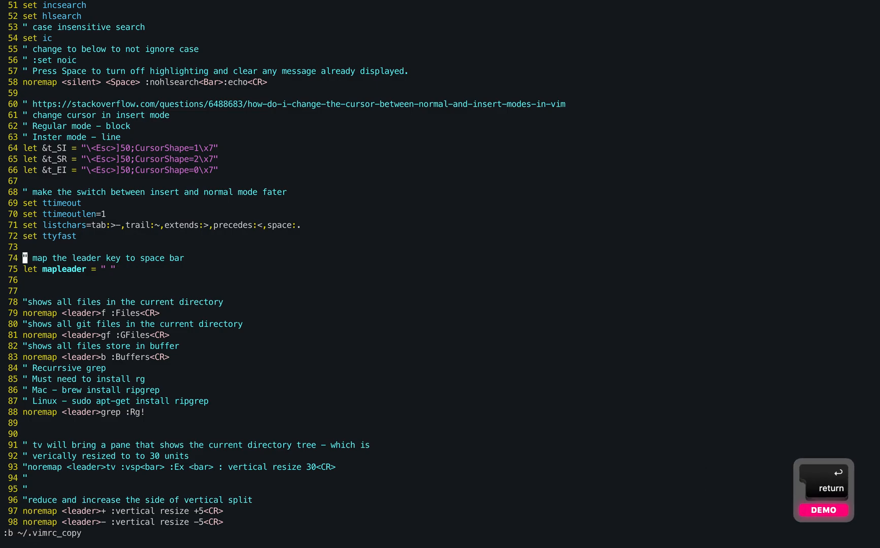
key("space")
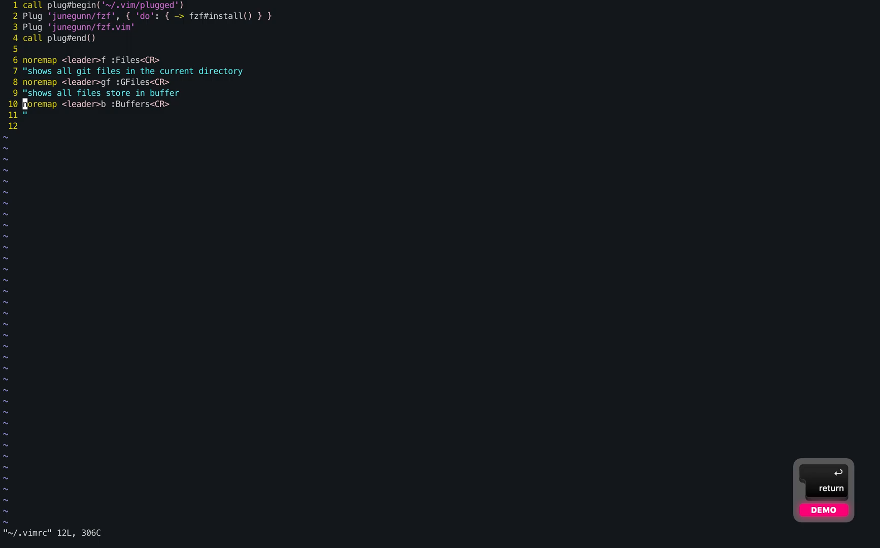
- Paste the mapleader space lines below call plug#end(), re-source the vimrc and test <leader>f
key("up")
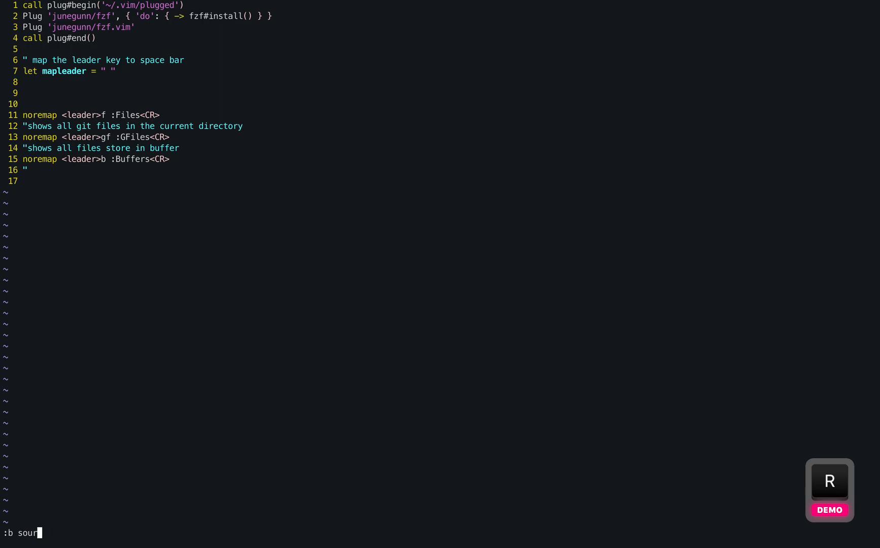
key("Escape")
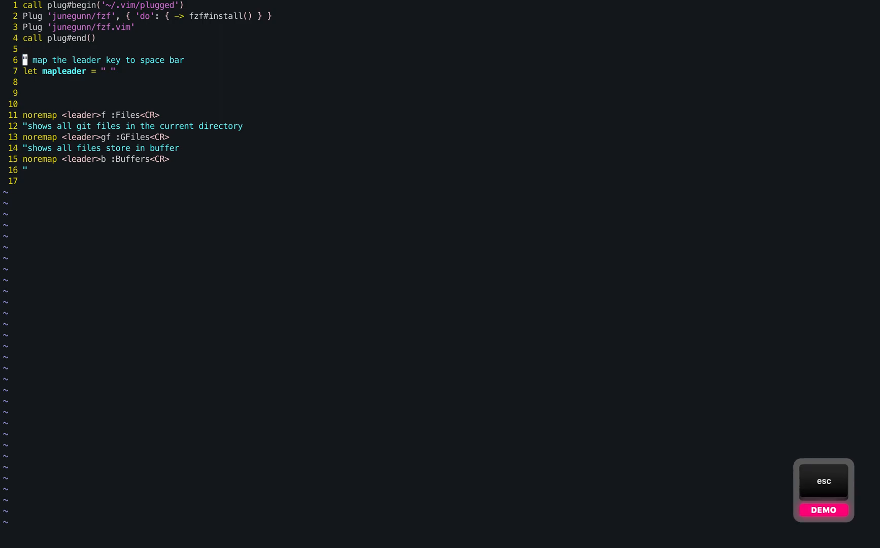
type(":source %")
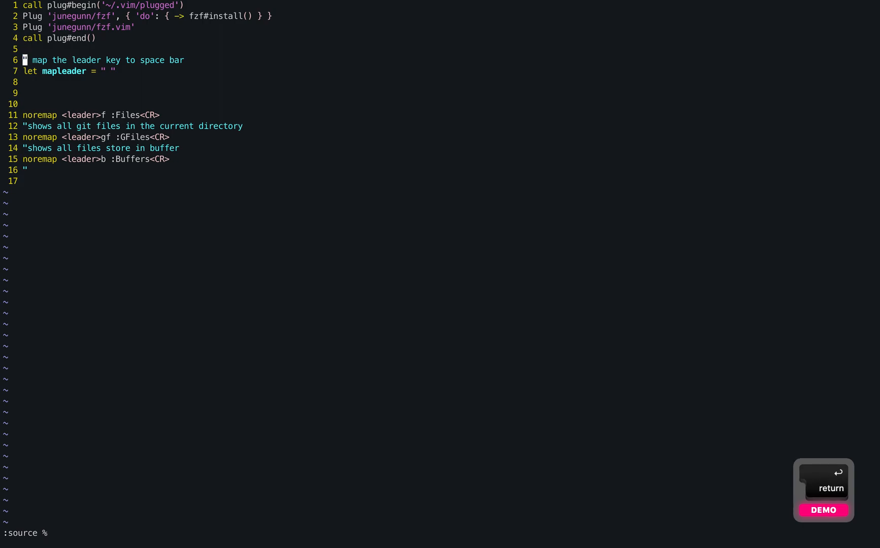
key("space")
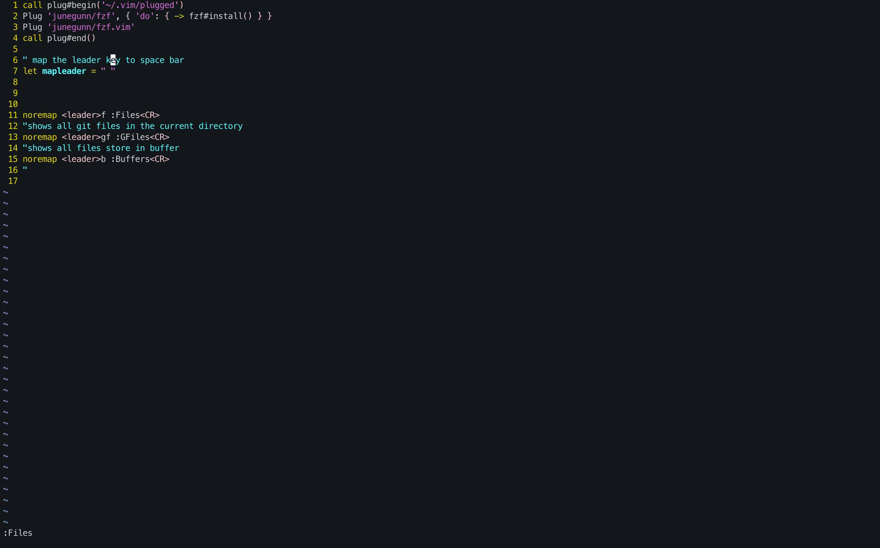
- Bring up the GFiles finder with Space g f, then the Buffers finder with Space b
key("space")
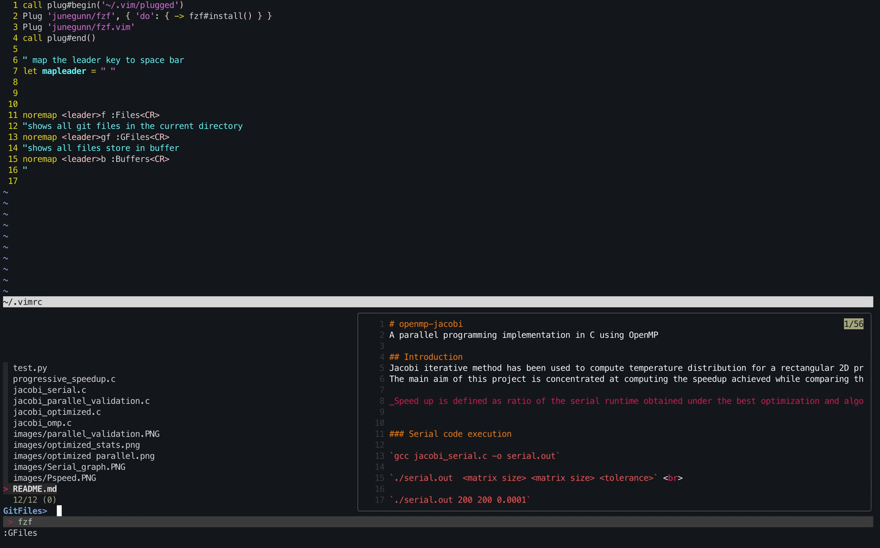
key("space")
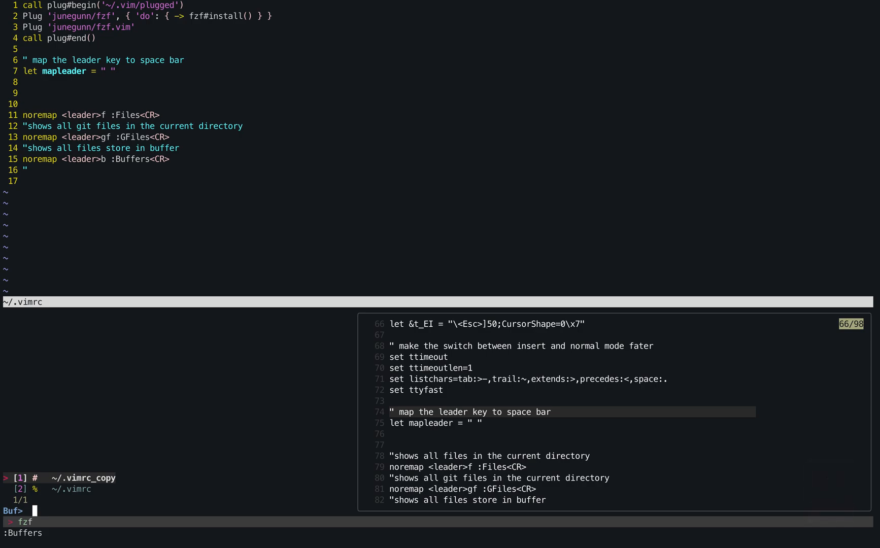
mouse_move(163, 343)
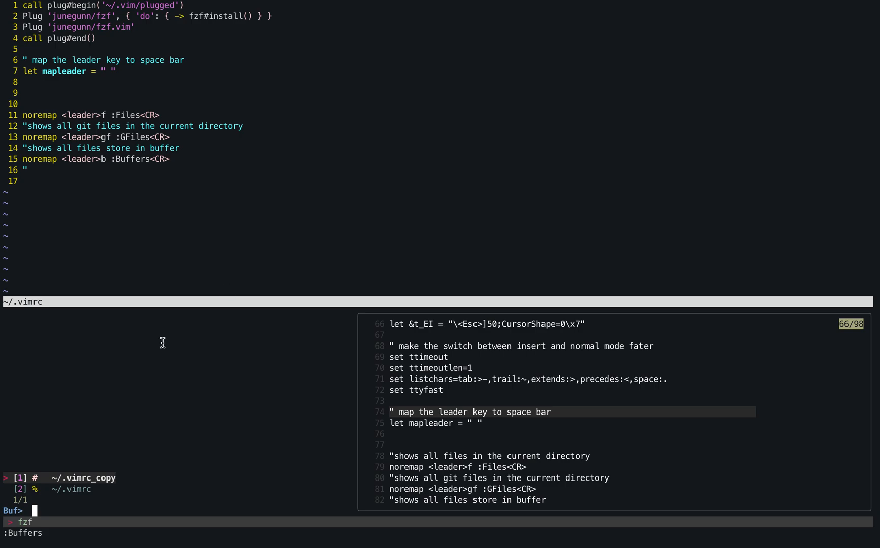
mouse_move(82, 478)
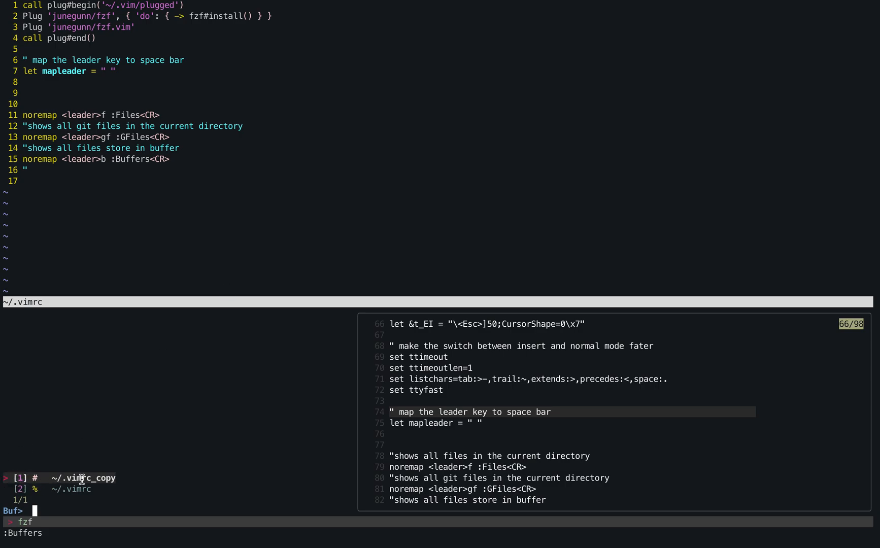
mouse_move(109, 222)
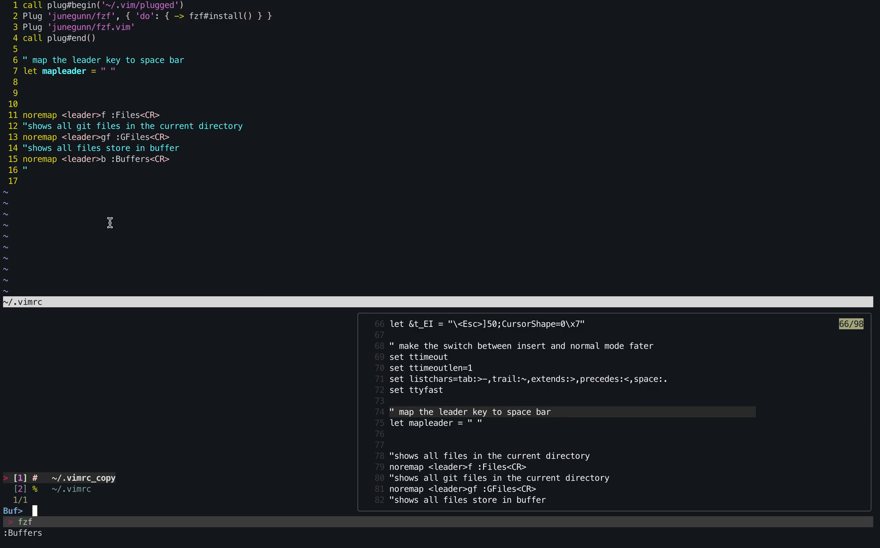
mouse_move(128, 200)
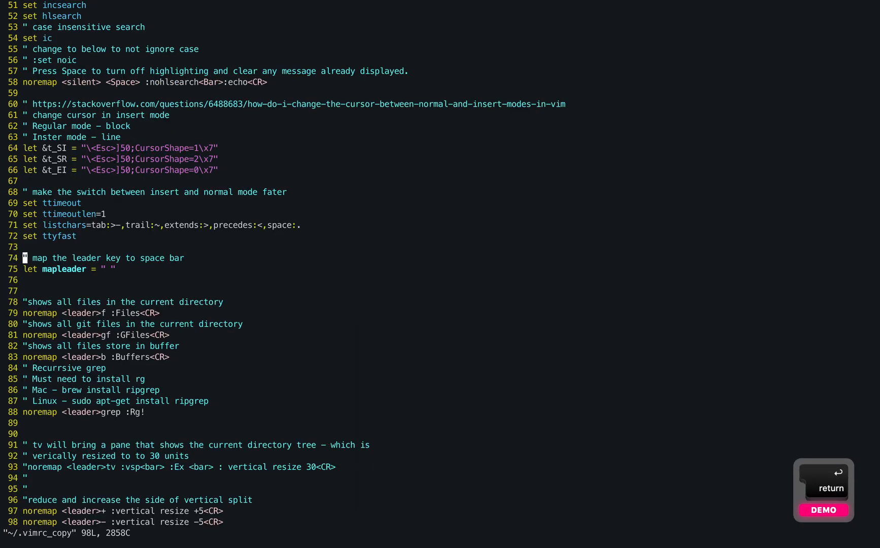
- Pick ~/.vimrc_copy from the fzf Buffers list to switch to it
key("shift")
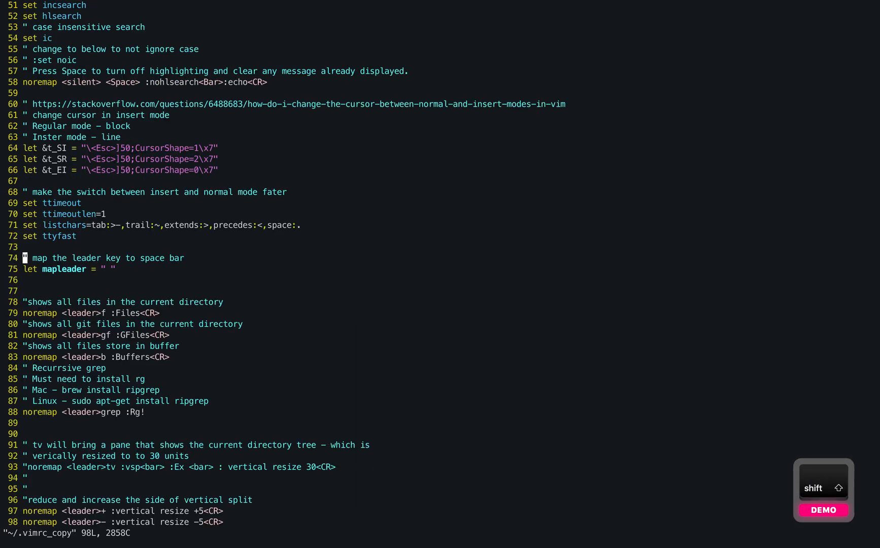